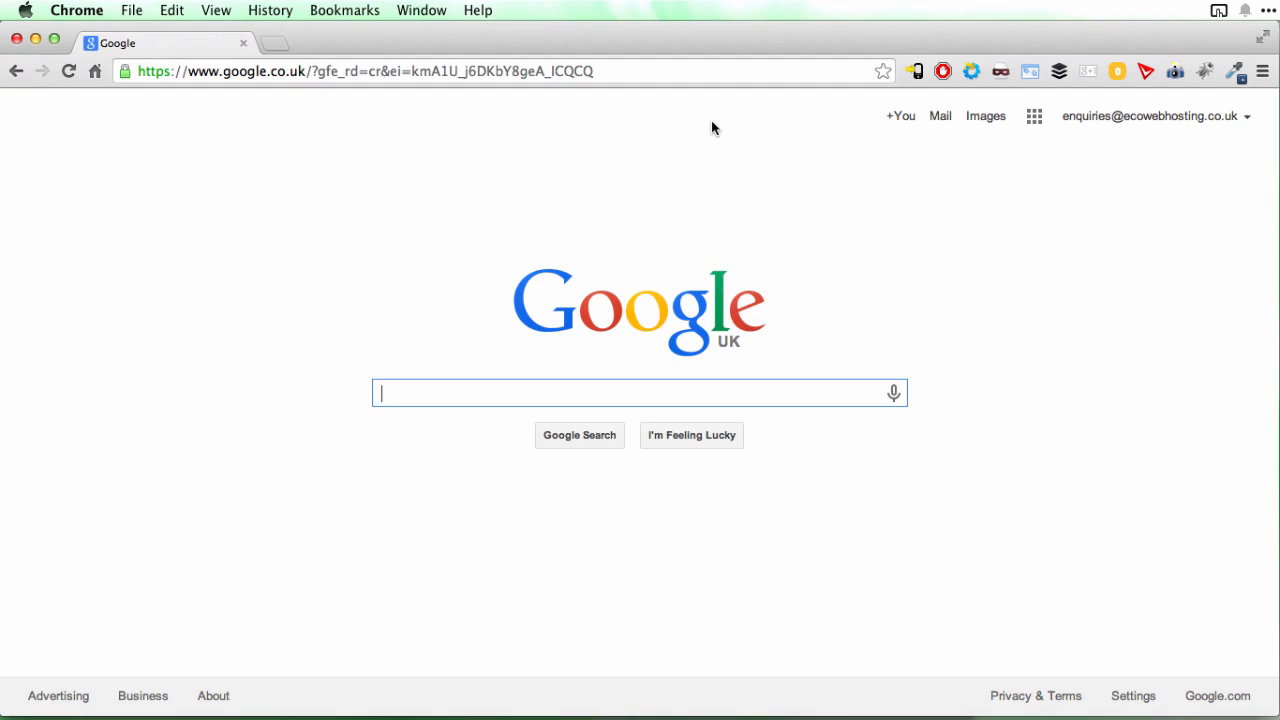
mouse_move(448, 174)
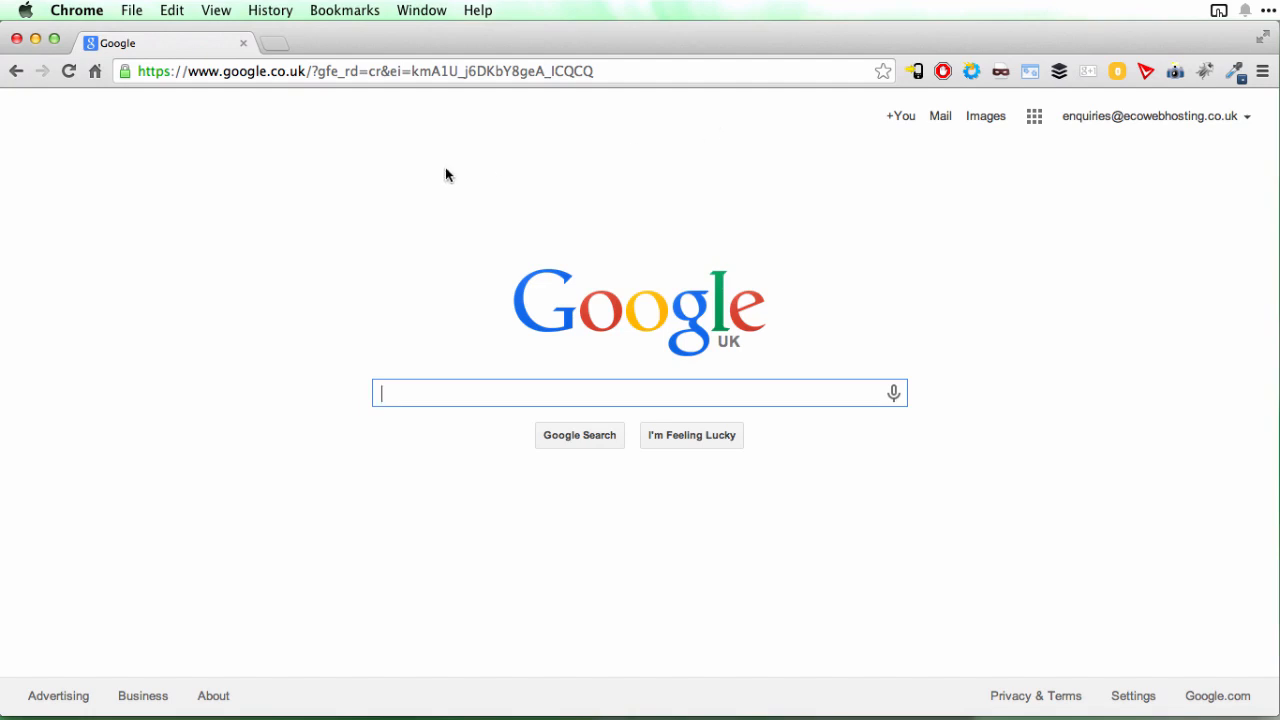
mouse_move(216, 10)
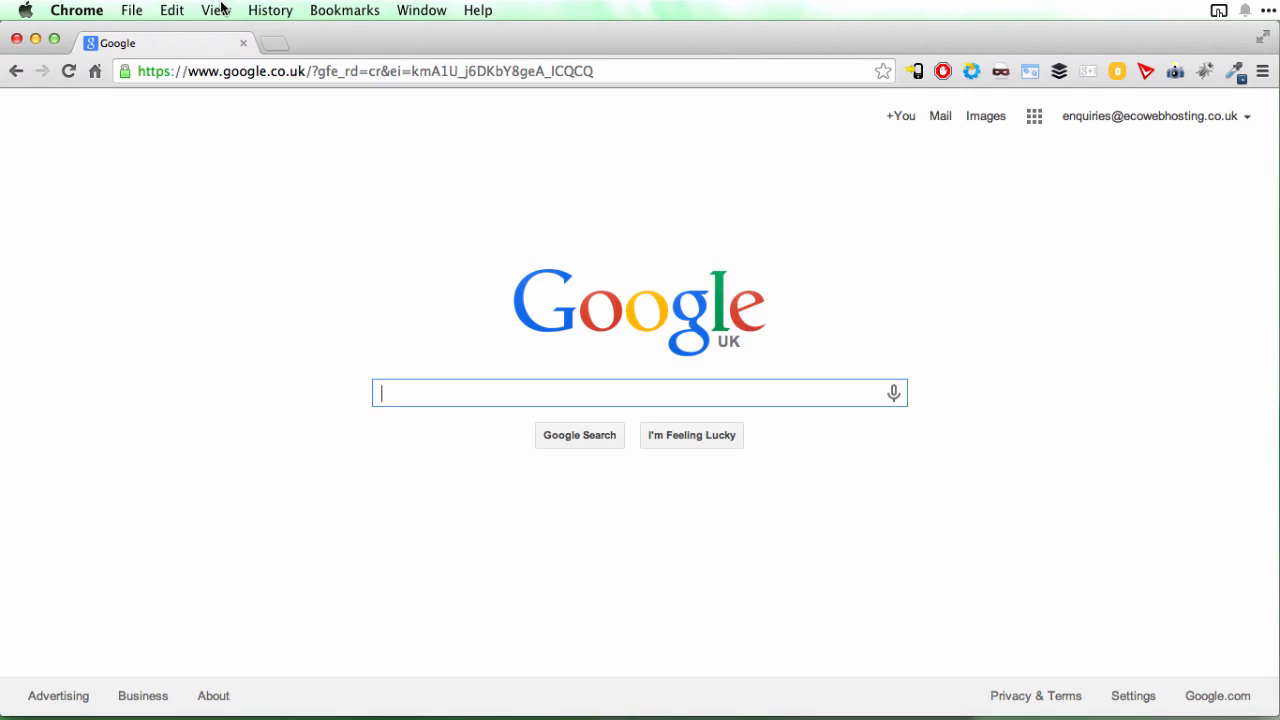
mouse_move(244, 228)
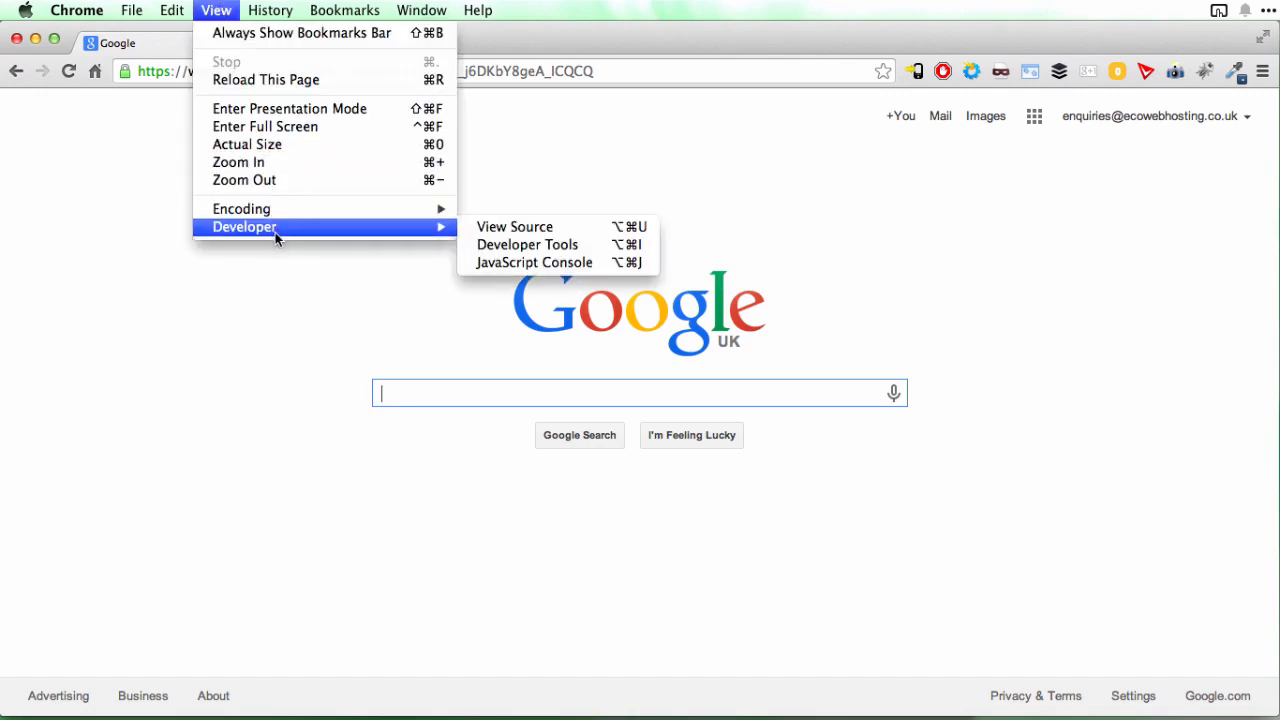
mouse_move(514, 226)
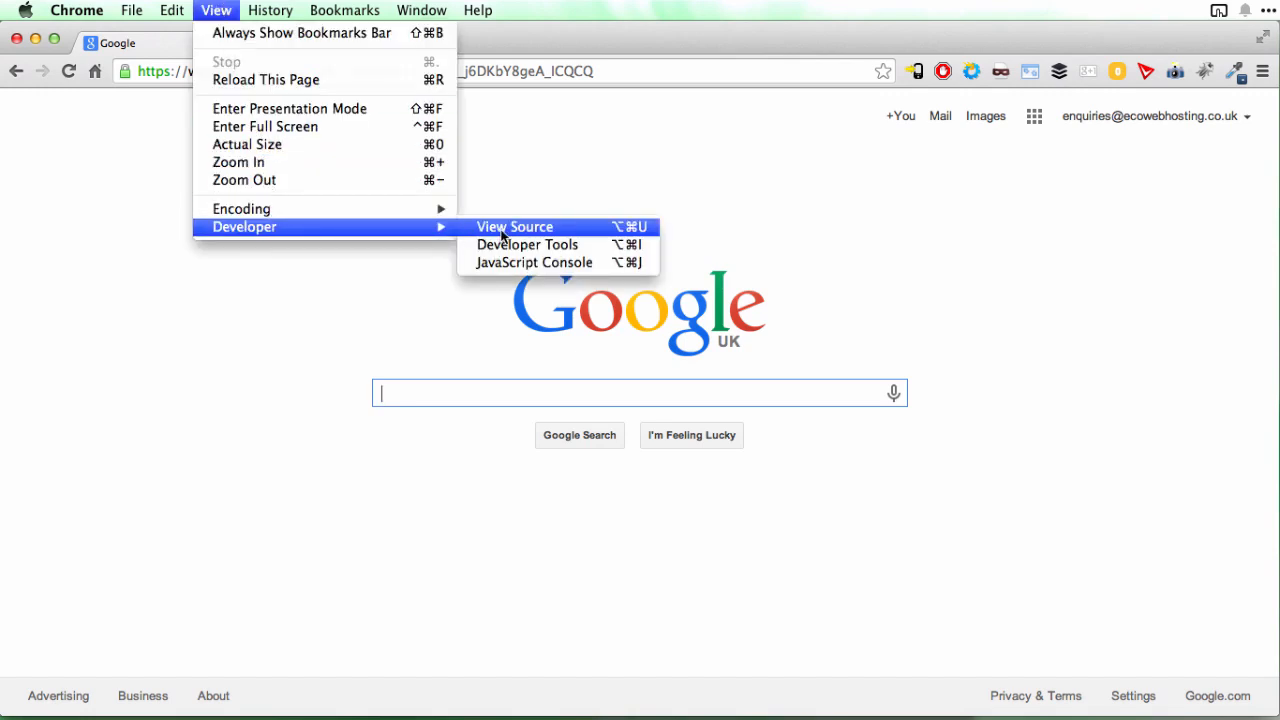
Show the raw HTML source of google.co.uk in a new tab and scroll through its markup.
click(516, 226)
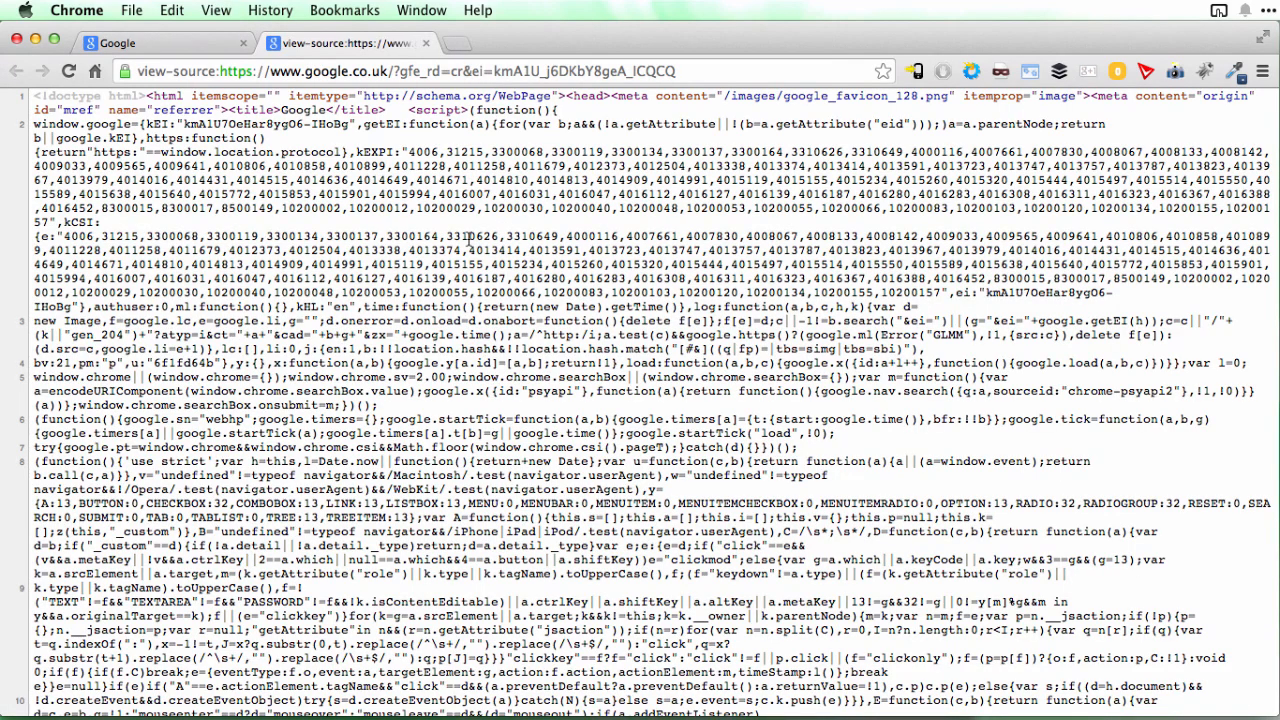
scroll(down, 3)
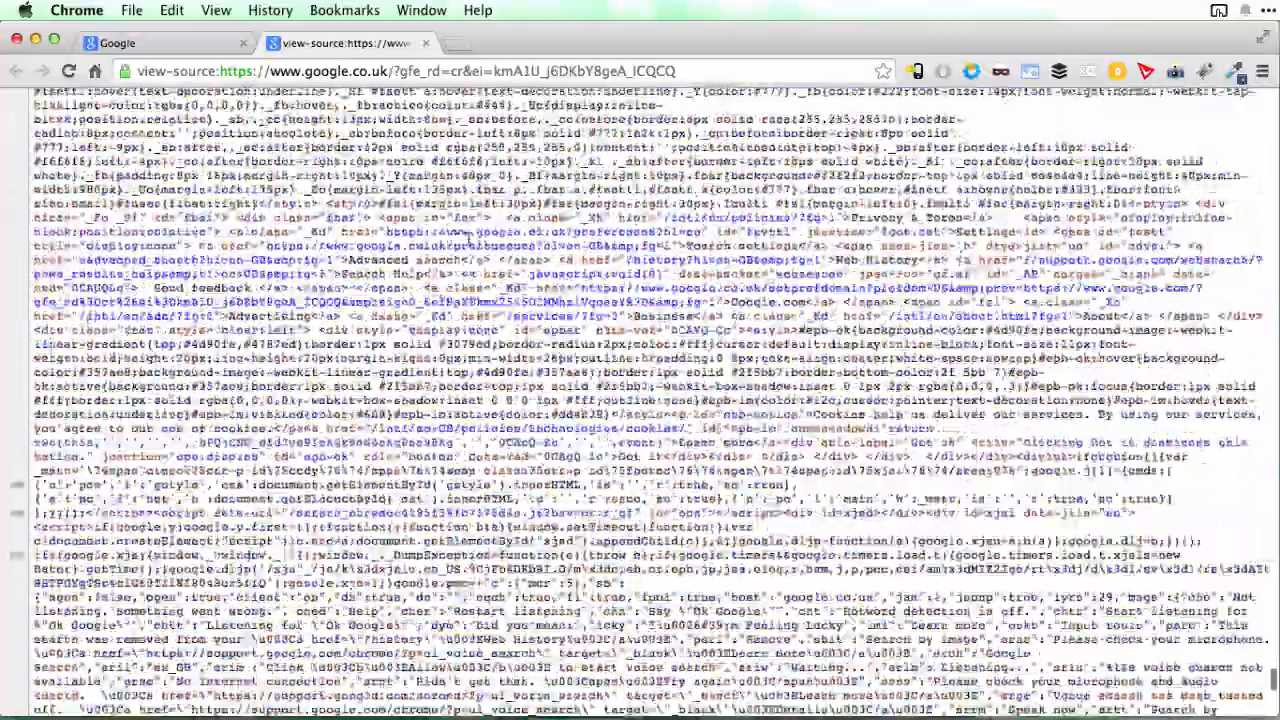
scroll(down, 3)
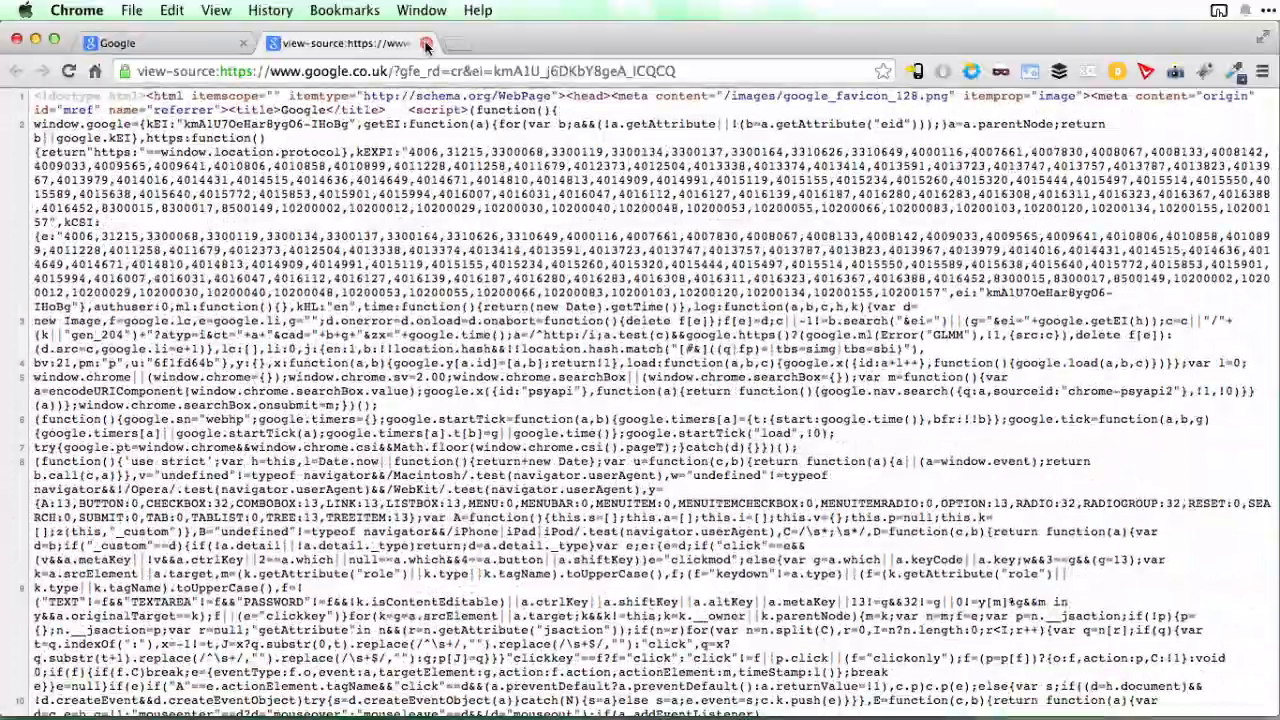
Close the Google source tab, load example.com and show its page source in a new tab.
click(424, 44)
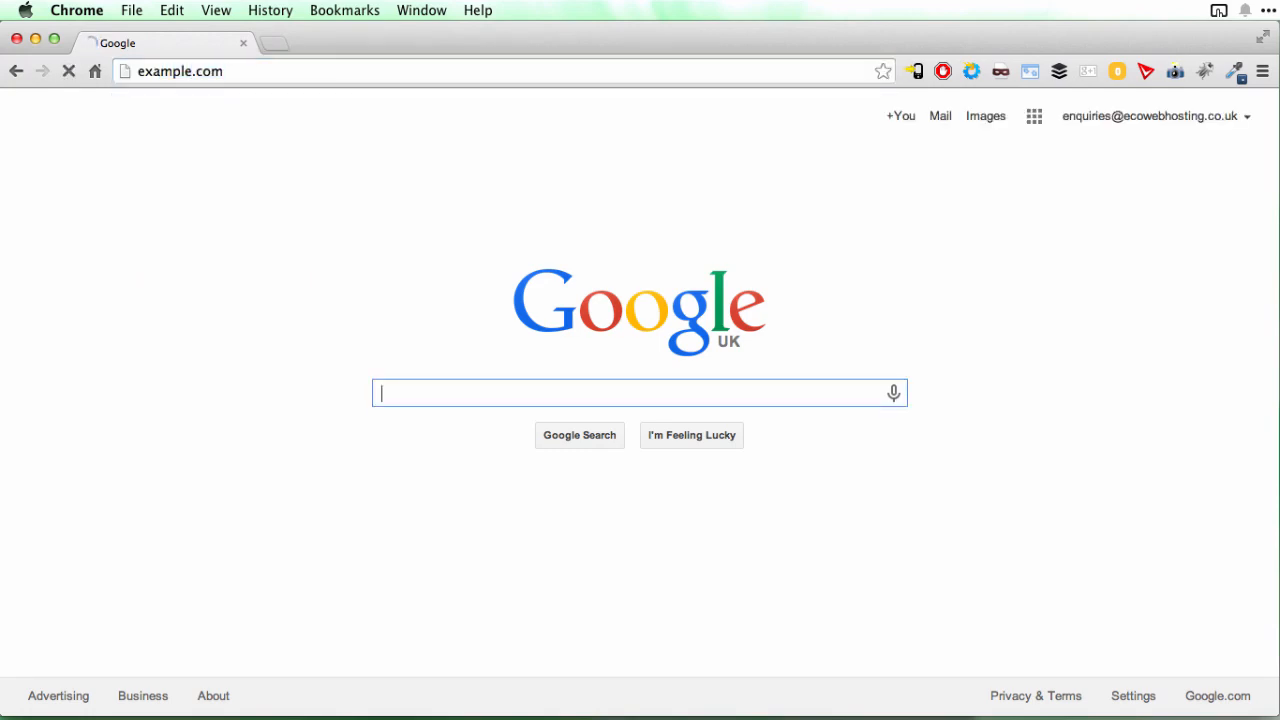
key(Return)
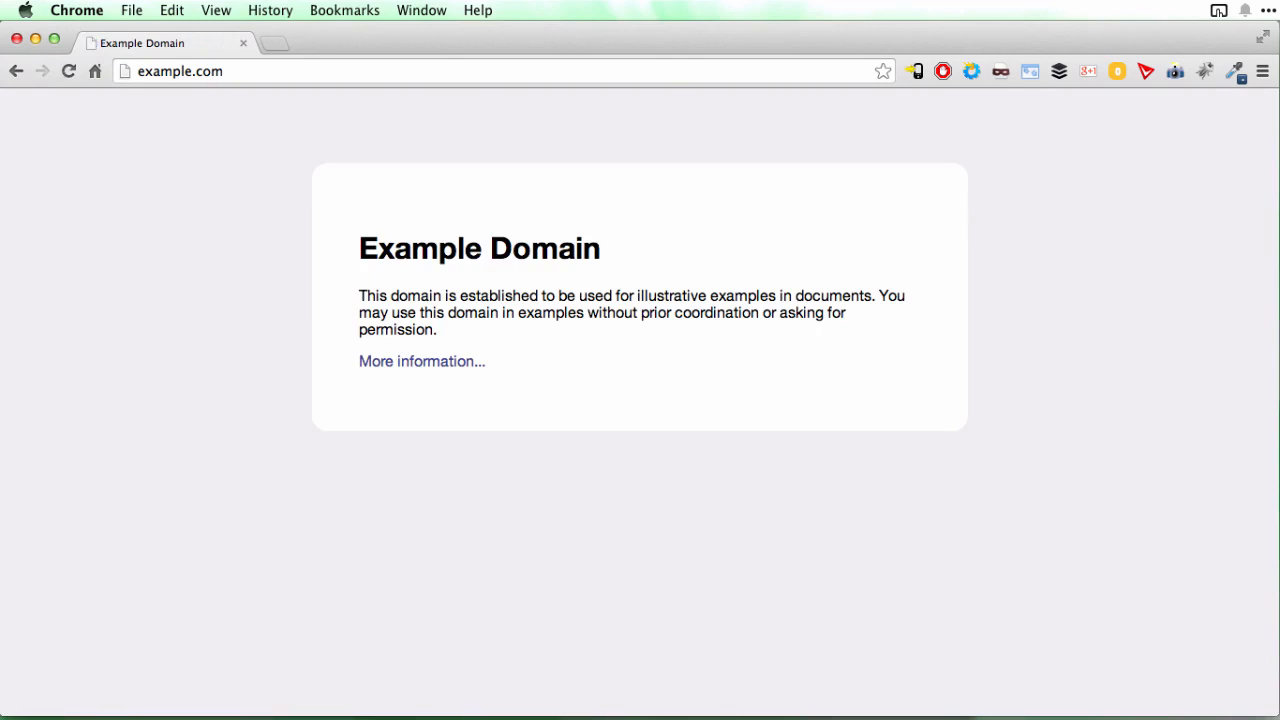
click(216, 10)
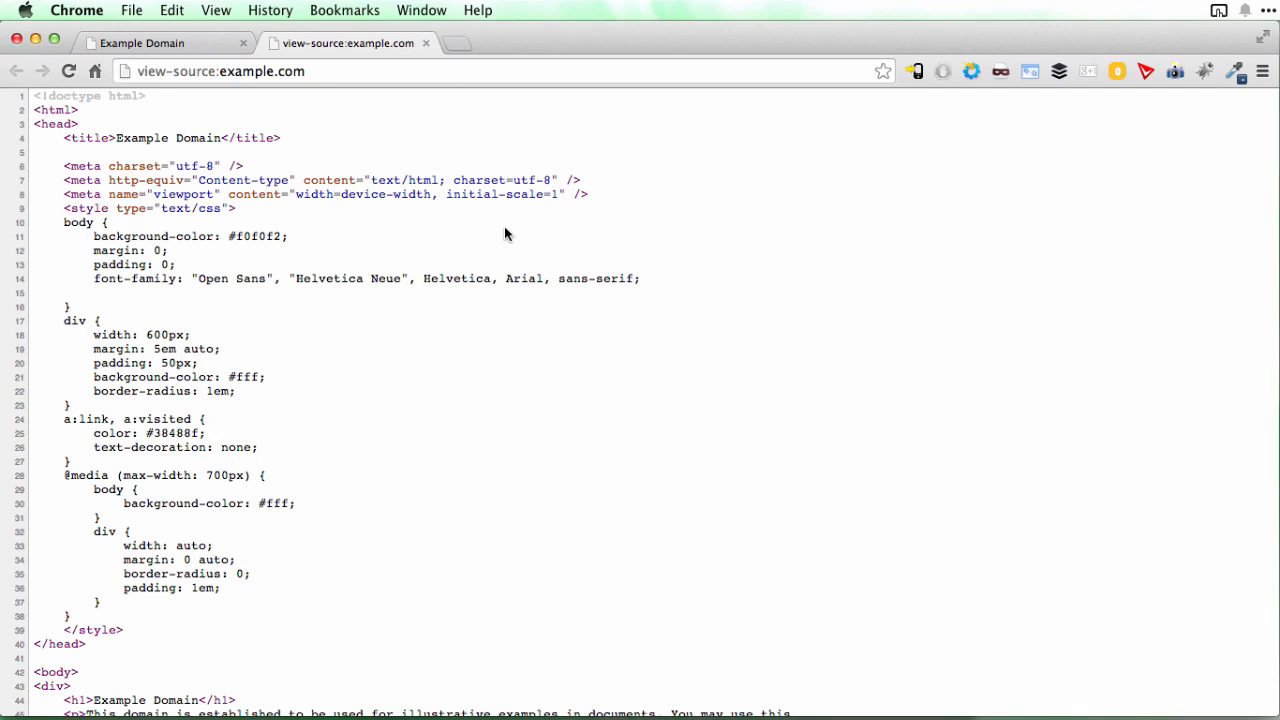
mouse_move(458, 324)
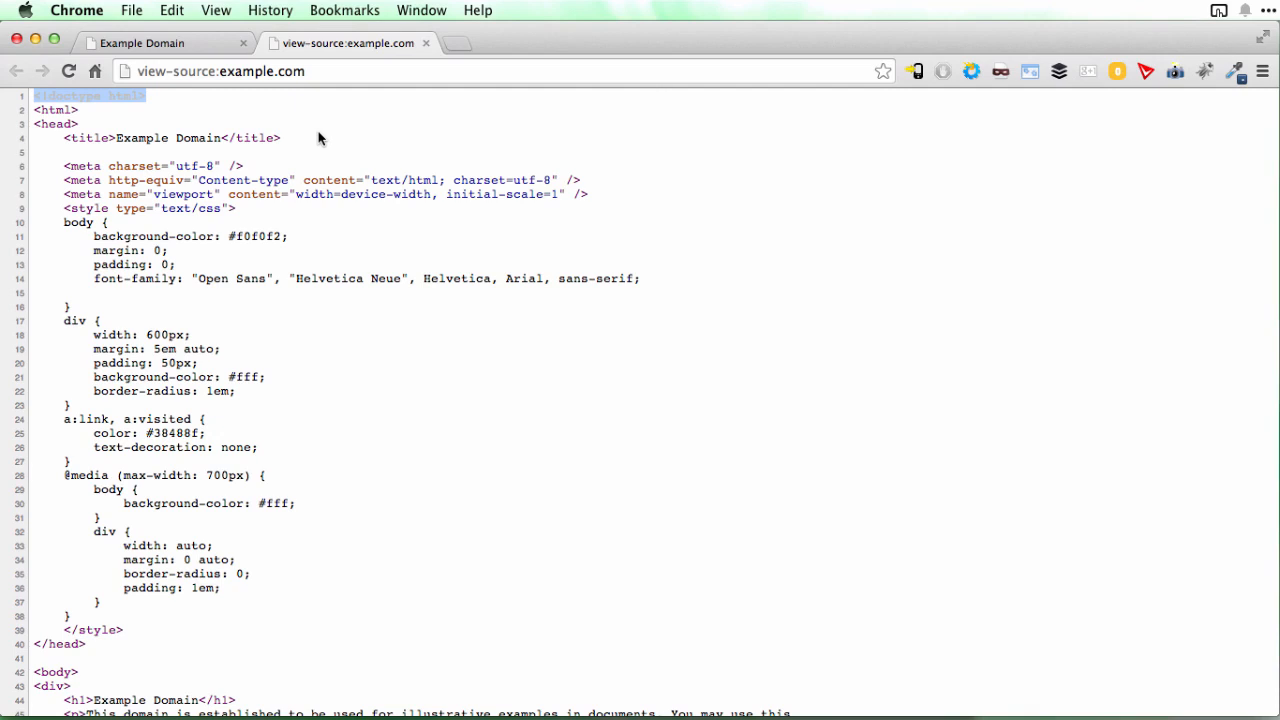
mouse_move(114, 100)
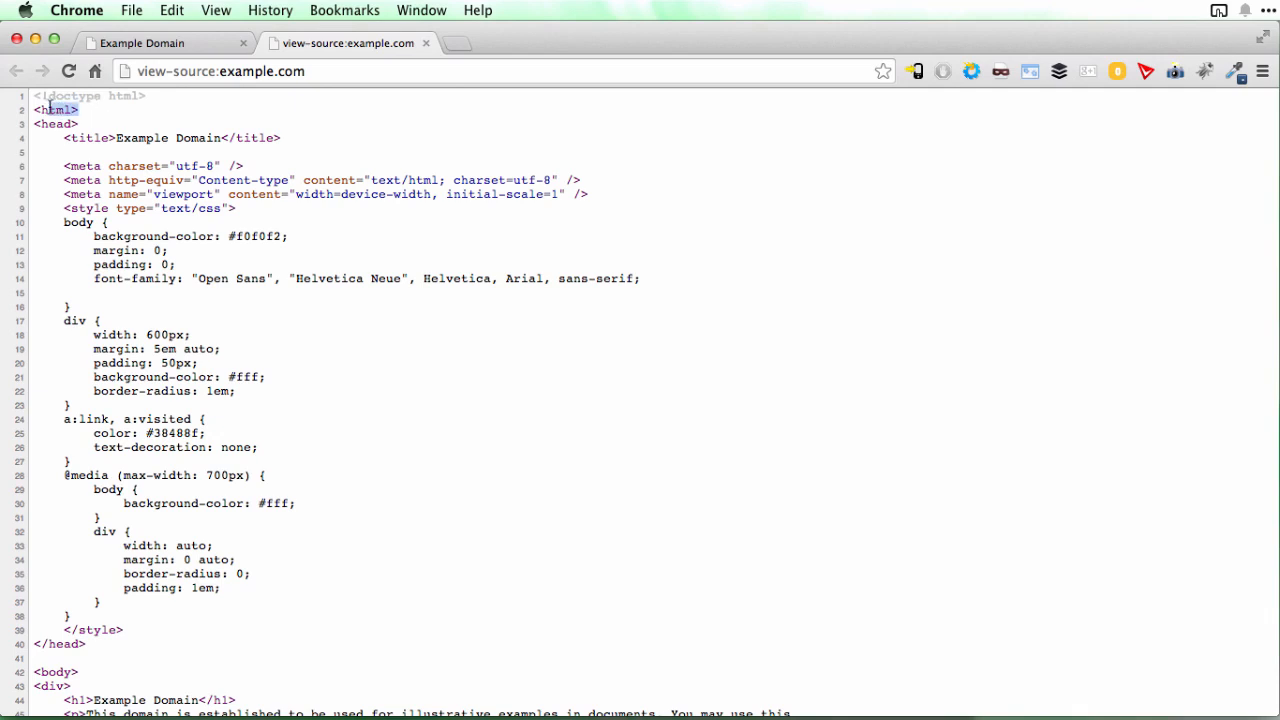
scroll(down, 3)
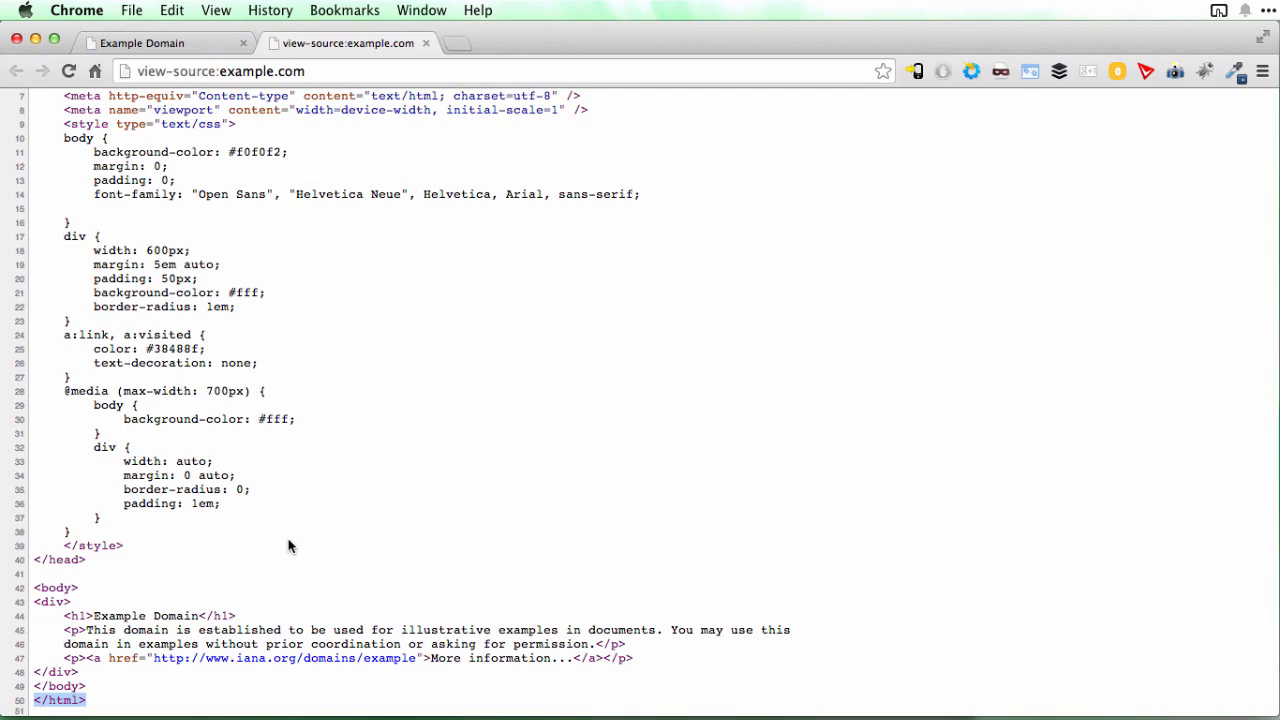
mouse_move(210, 636)
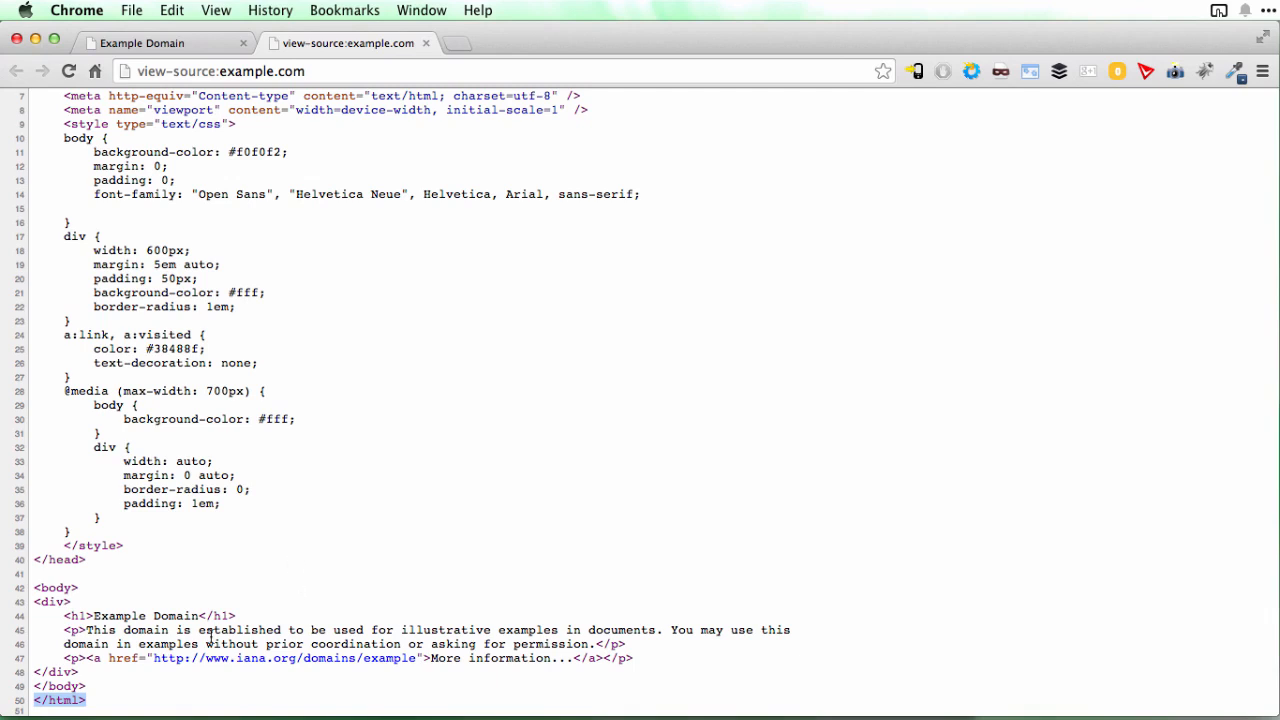
scroll(up, 3)
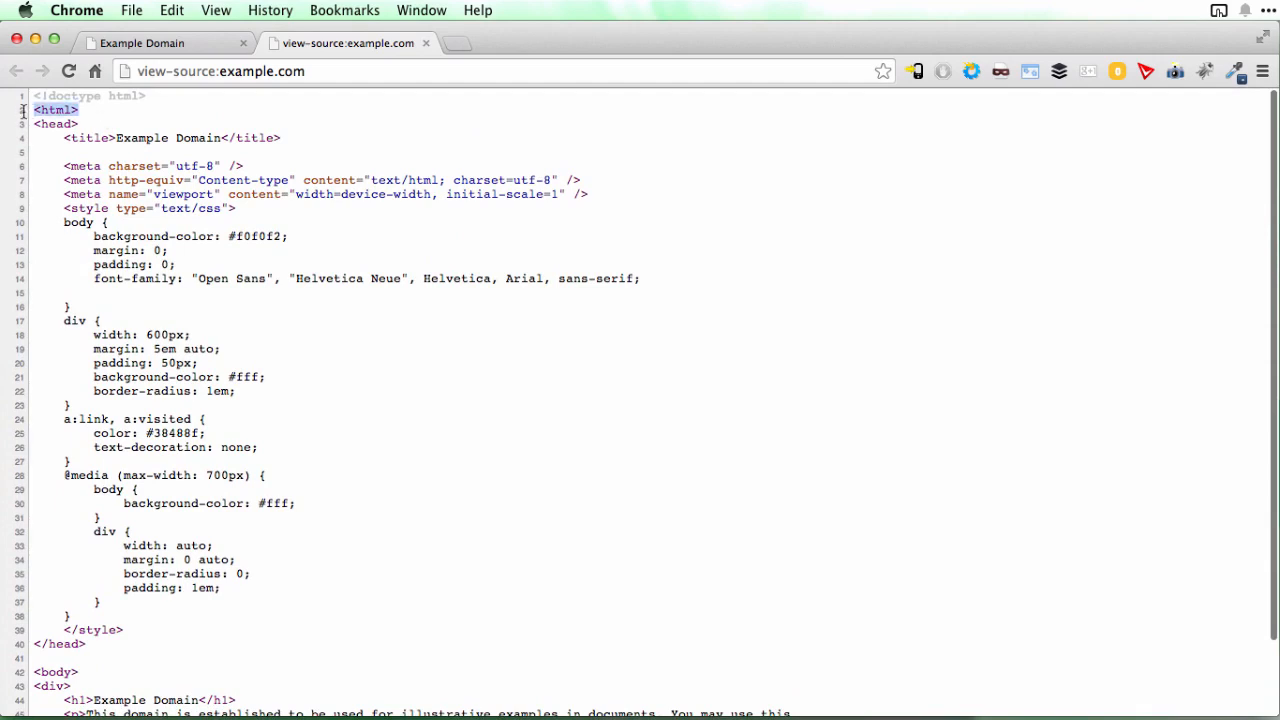
scroll(down, 3)
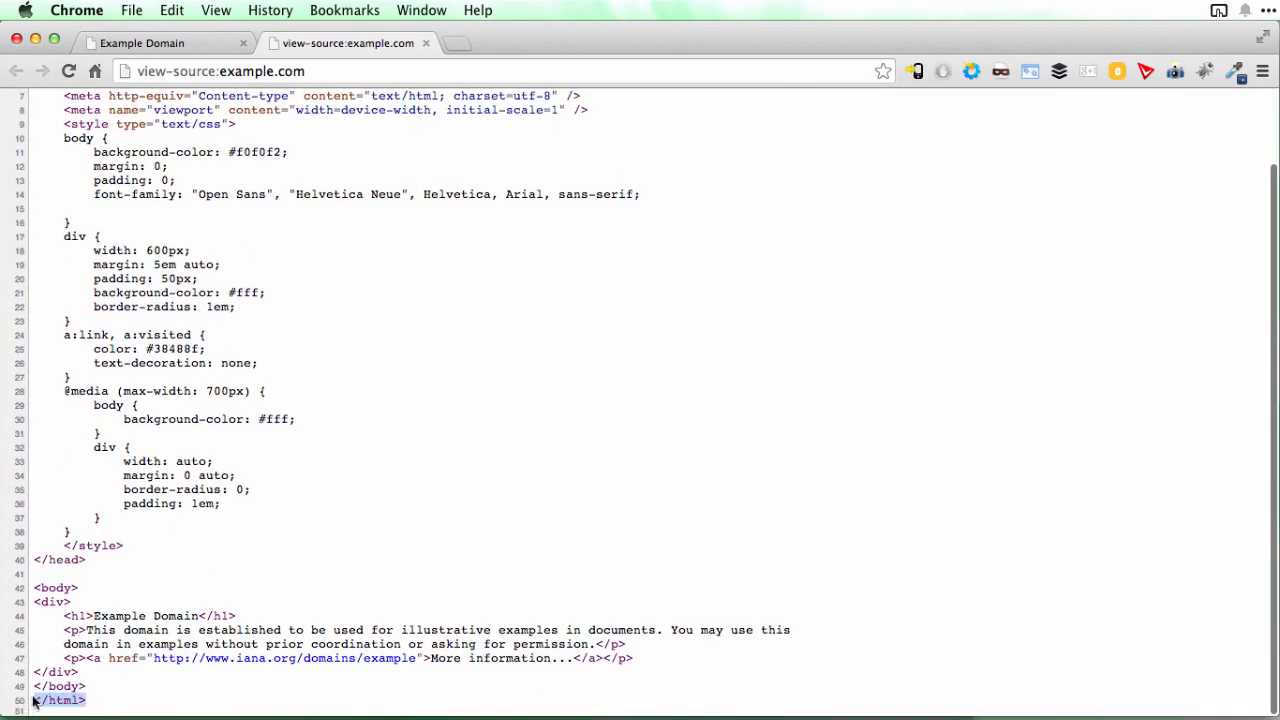
scroll(up, 3)
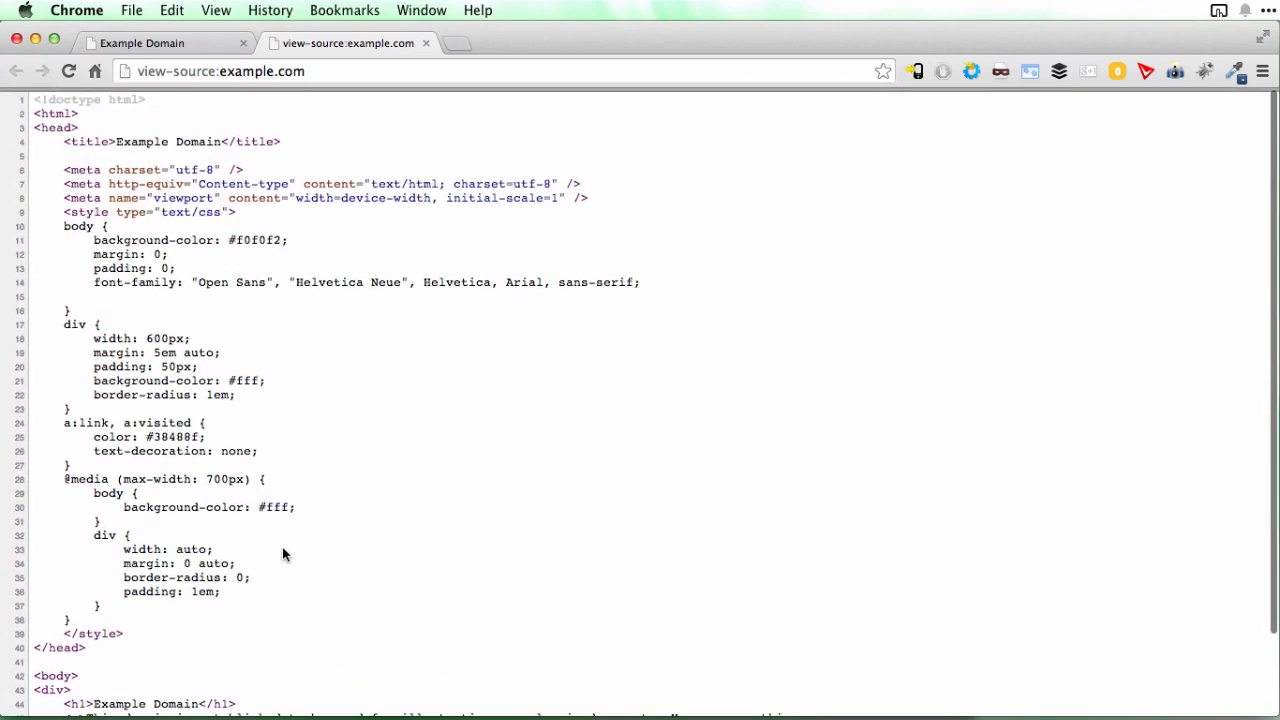
scroll(down, 3)
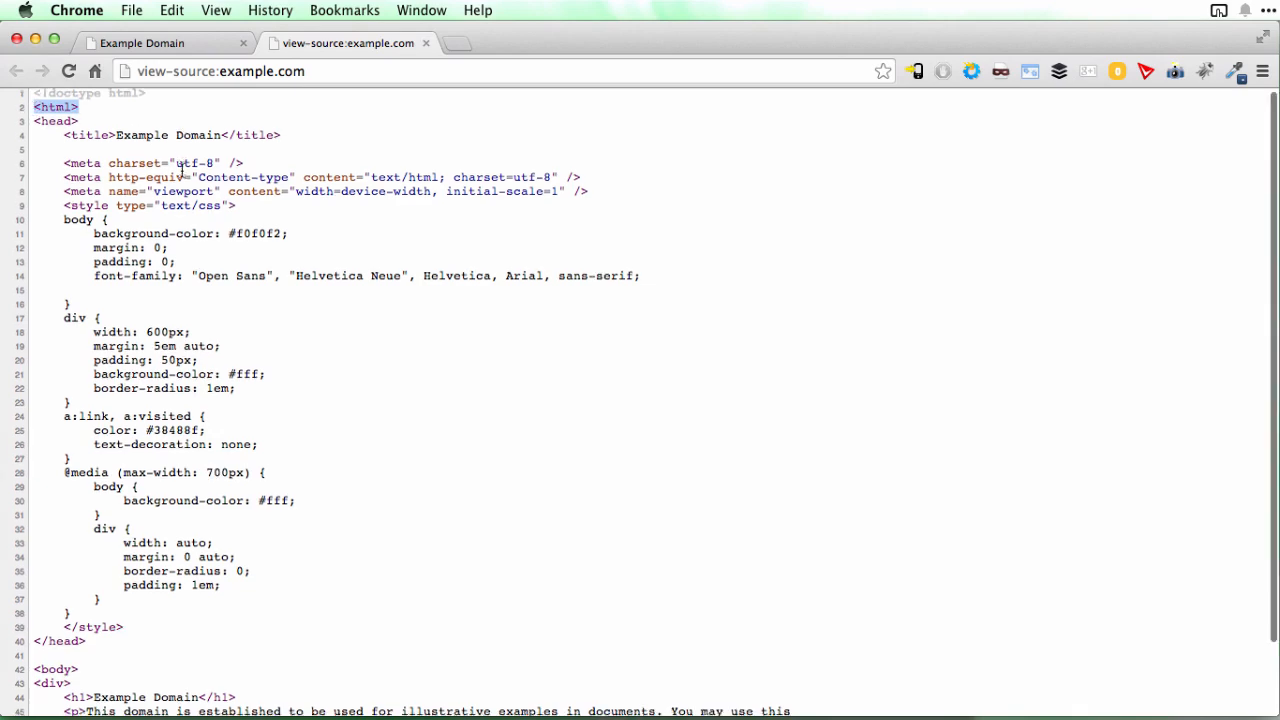
scroll(down, 3)
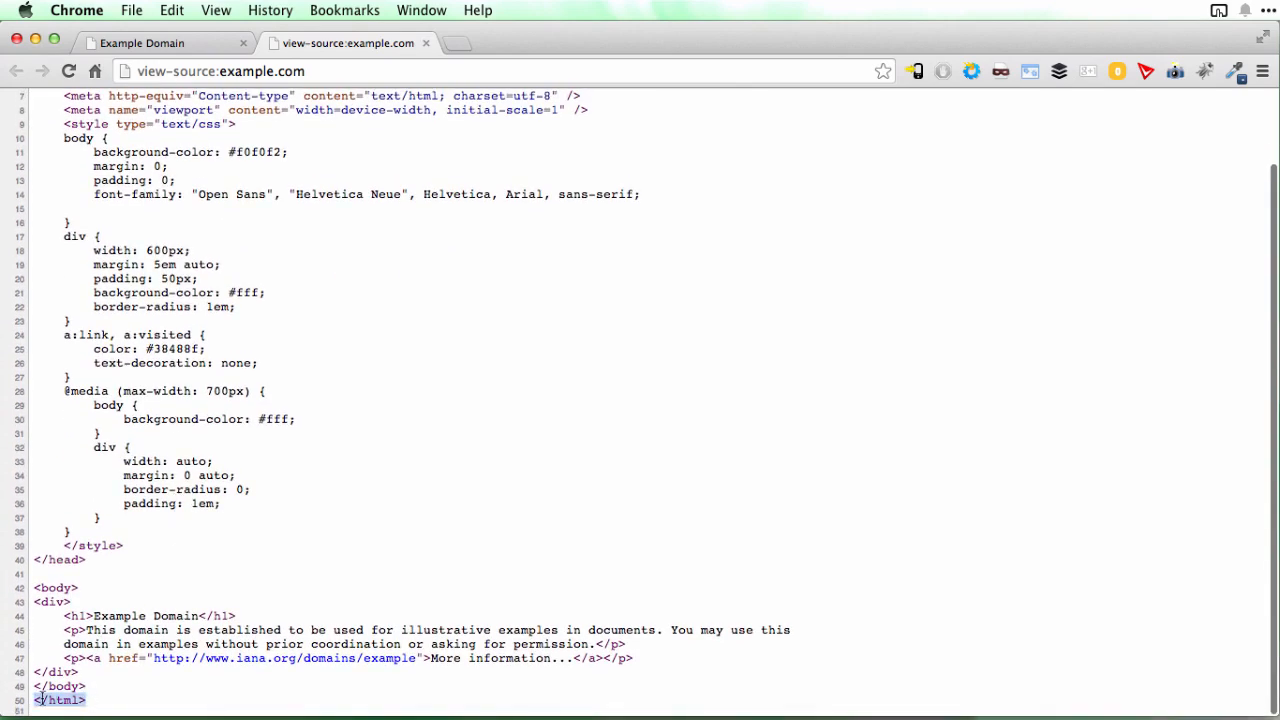
scroll(up, 3)
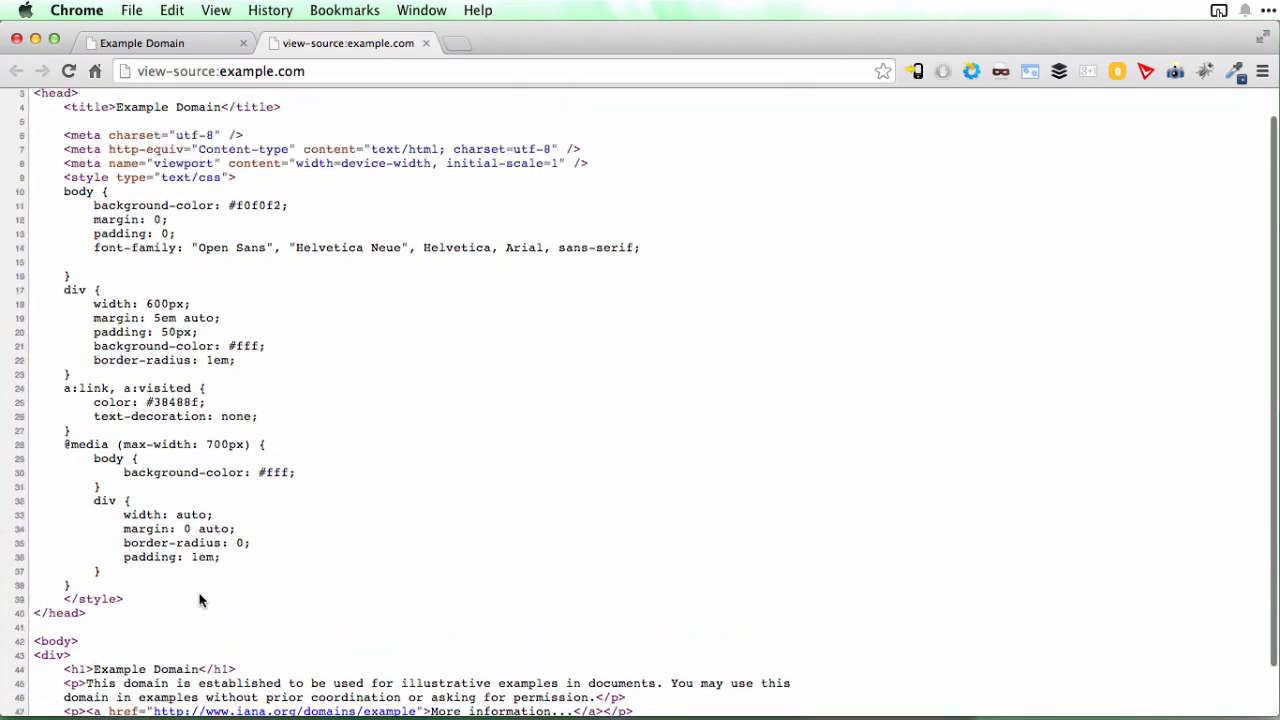
scroll(up, 3)
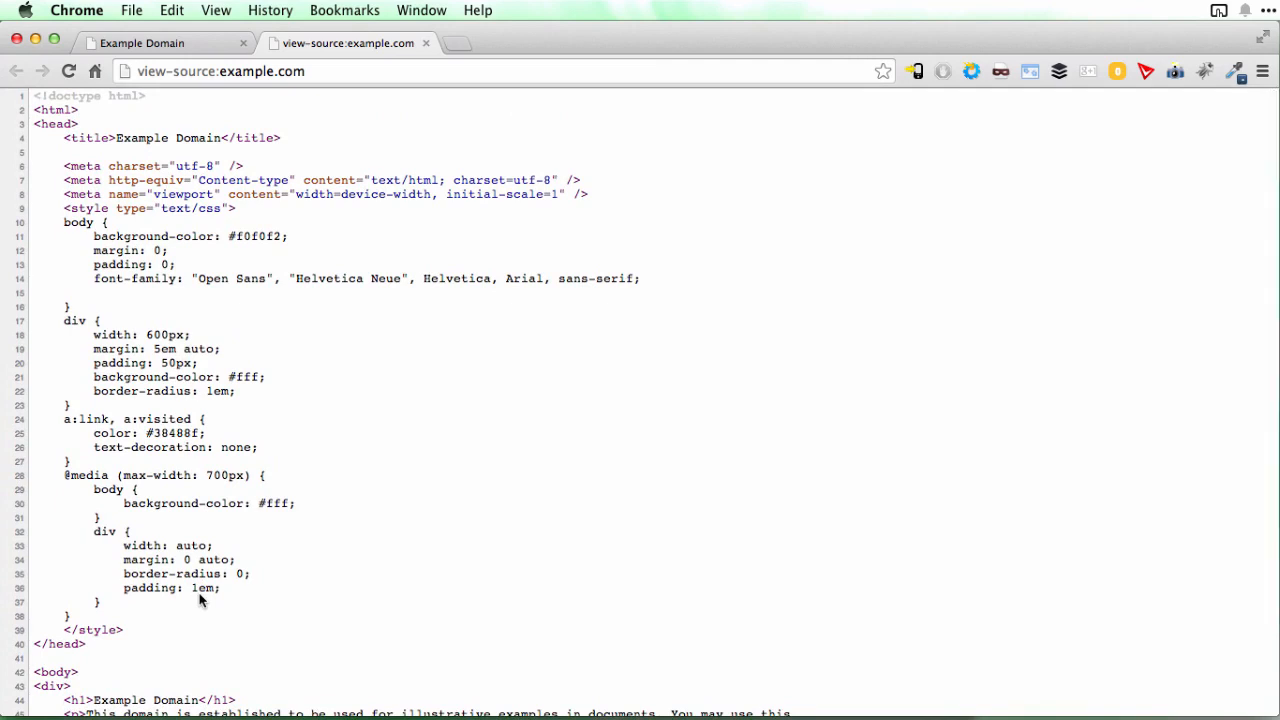
mouse_move(116, 128)
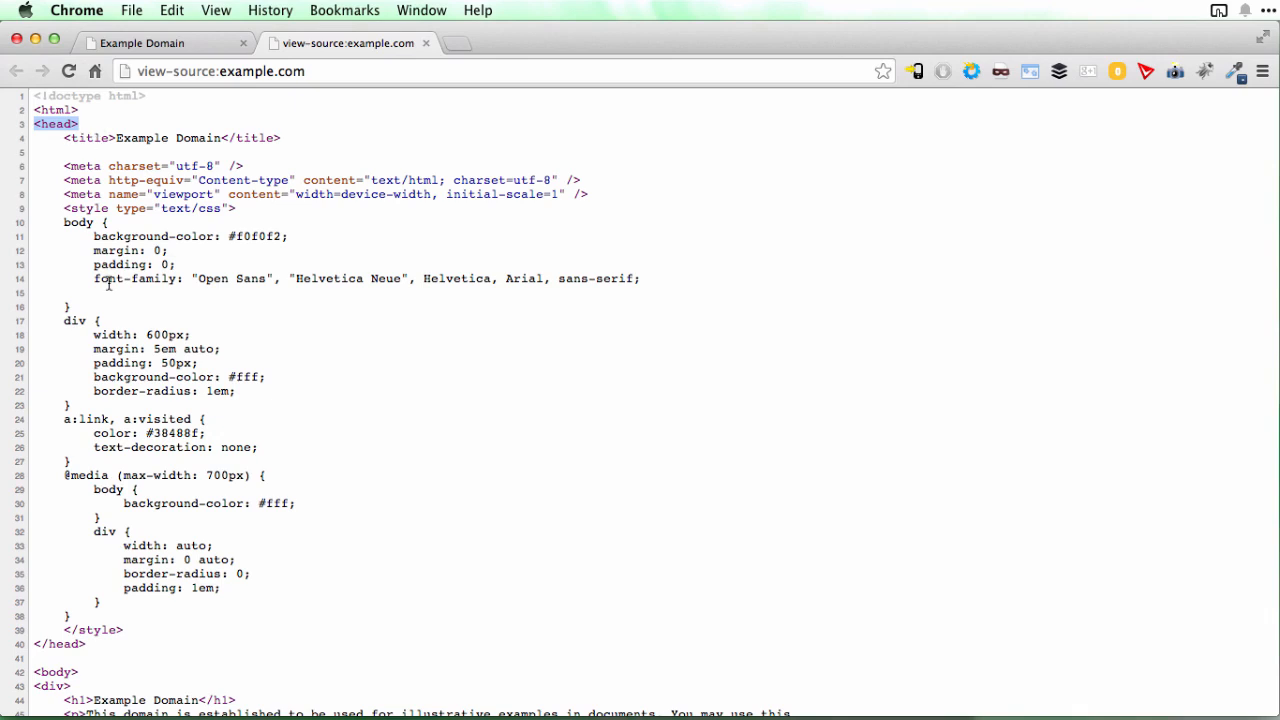
scroll(down, 3)
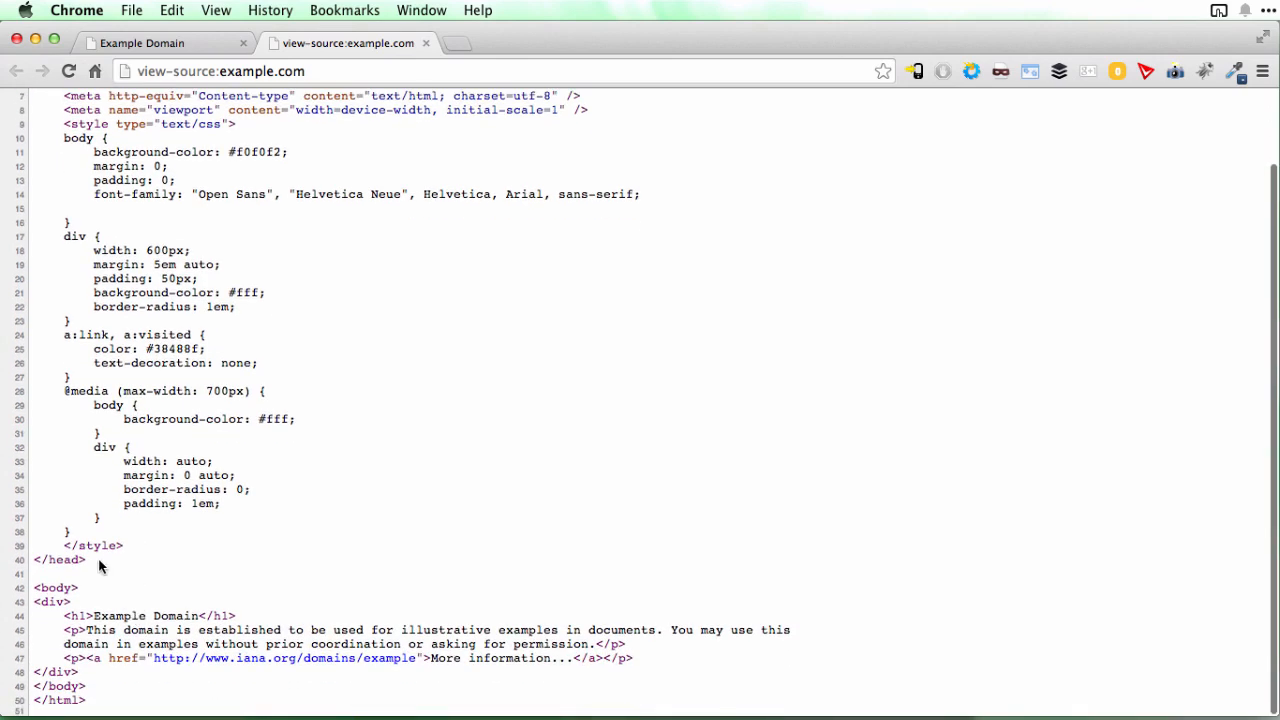
double_click(58, 560)
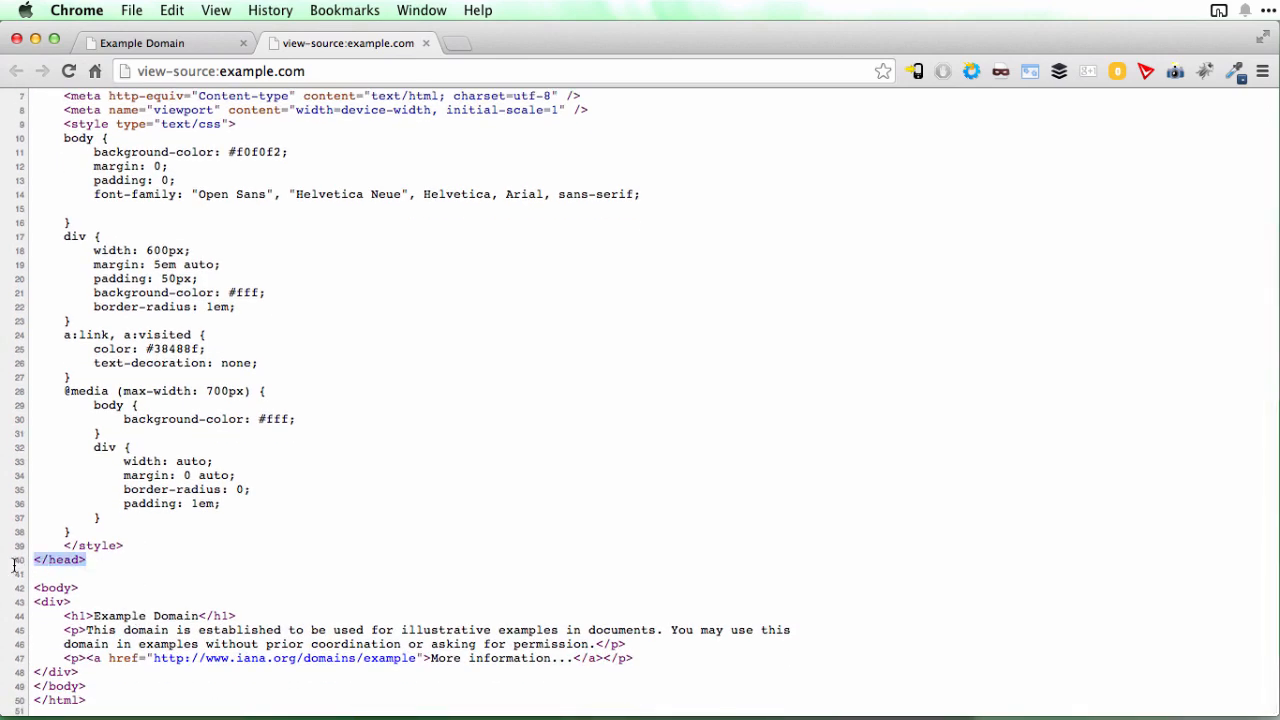
mouse_move(258, 580)
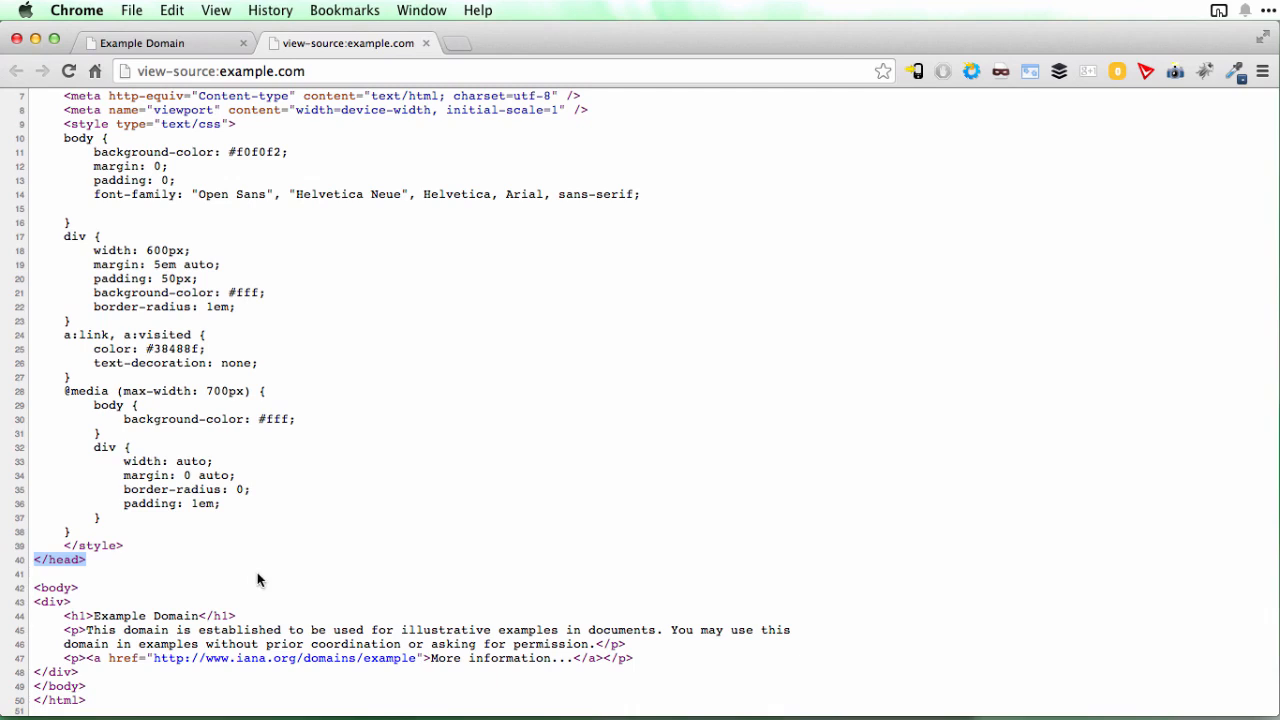
scroll(up, 3)
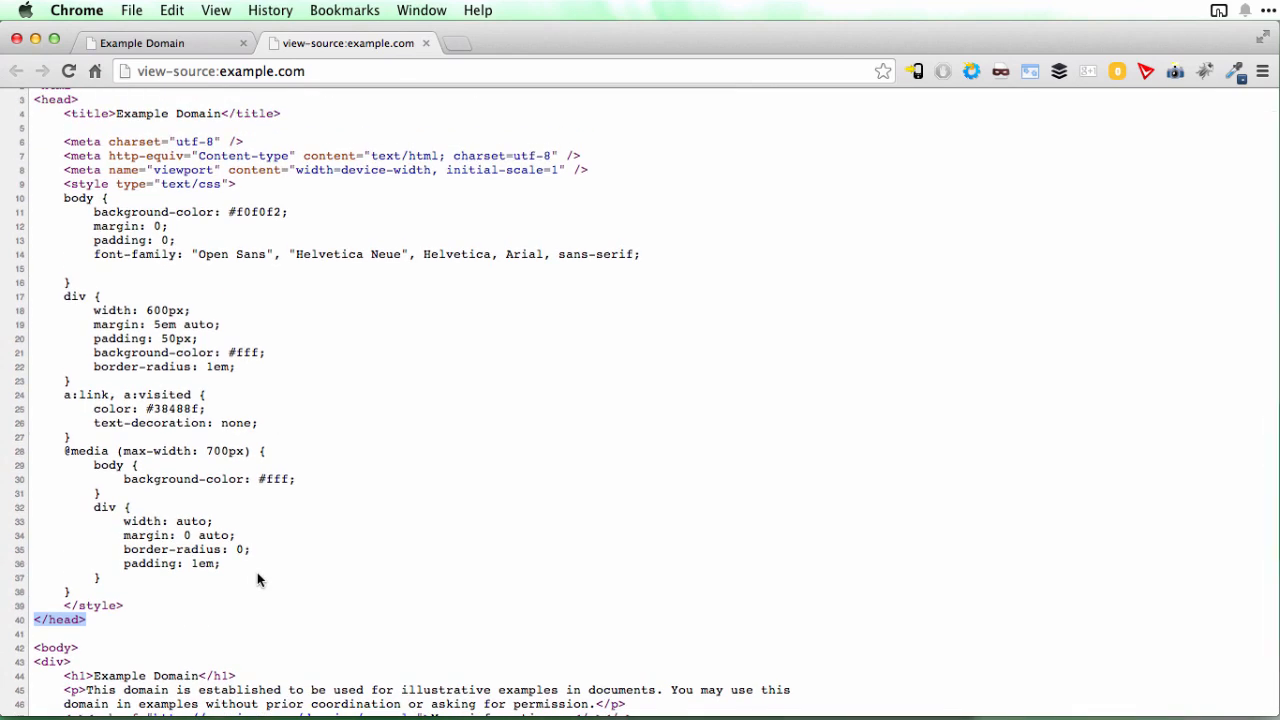
scroll(up, 3)
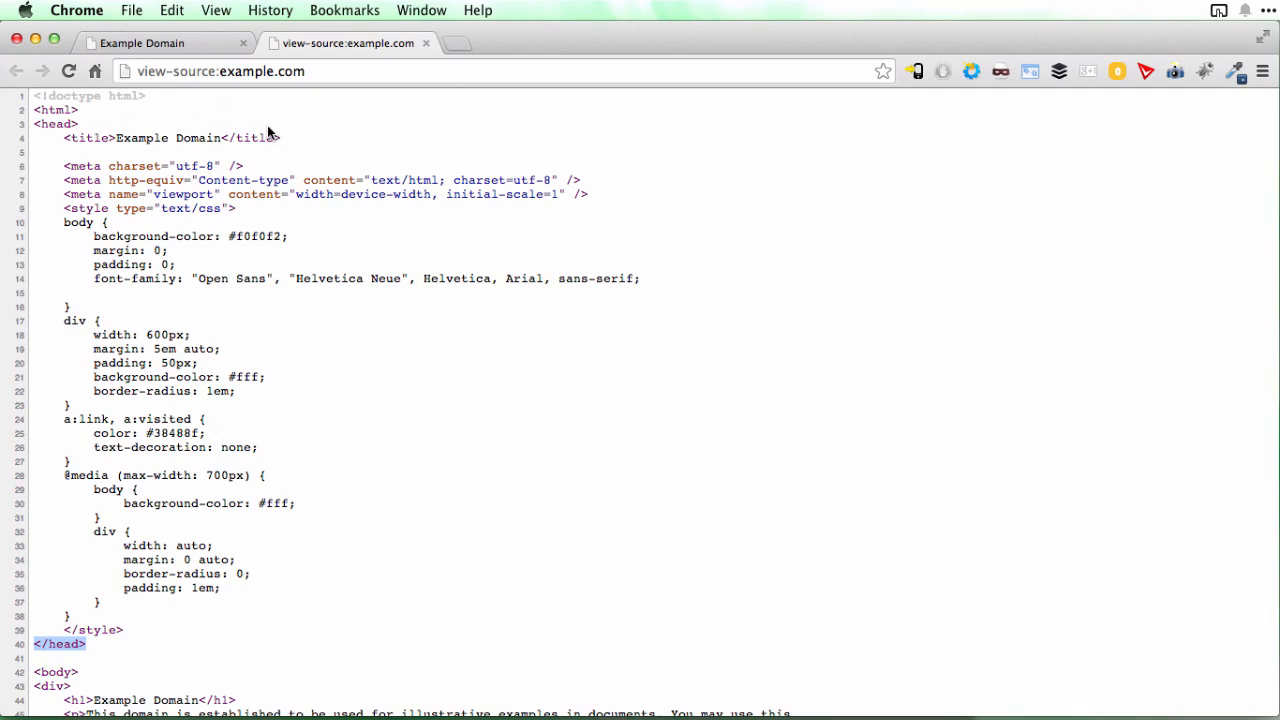
mouse_move(268, 128)
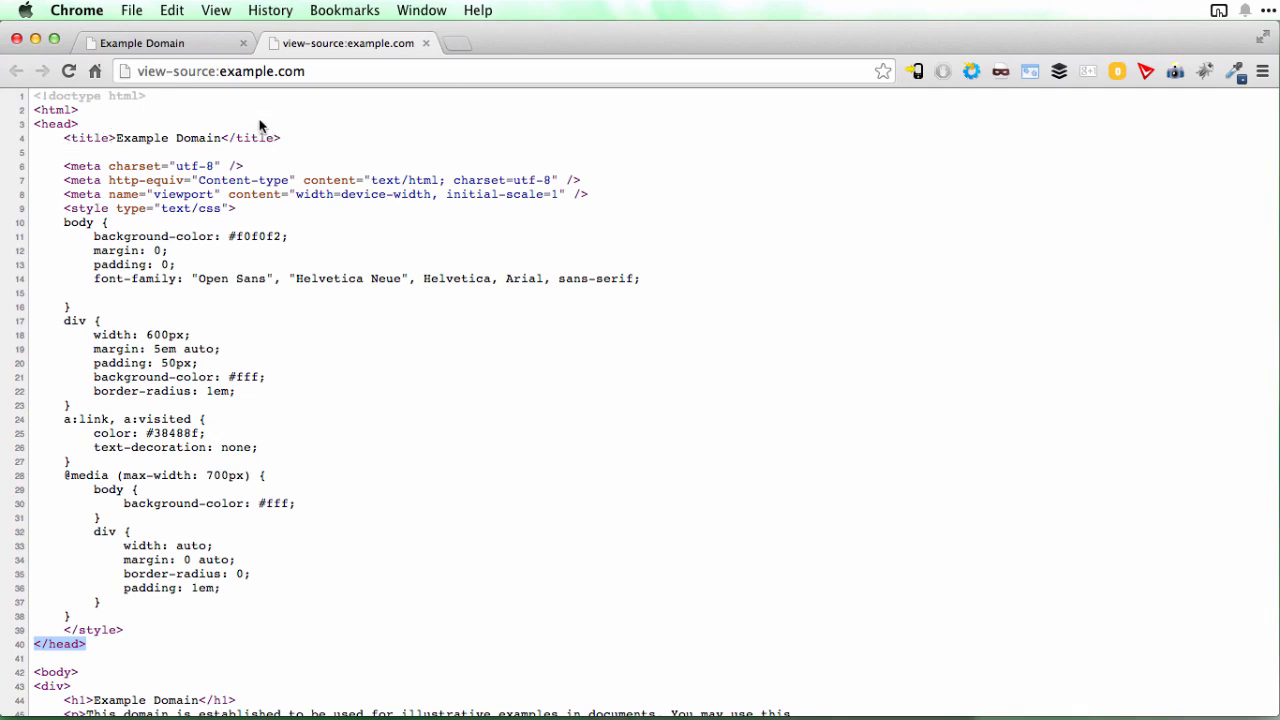
mouse_move(136, 132)
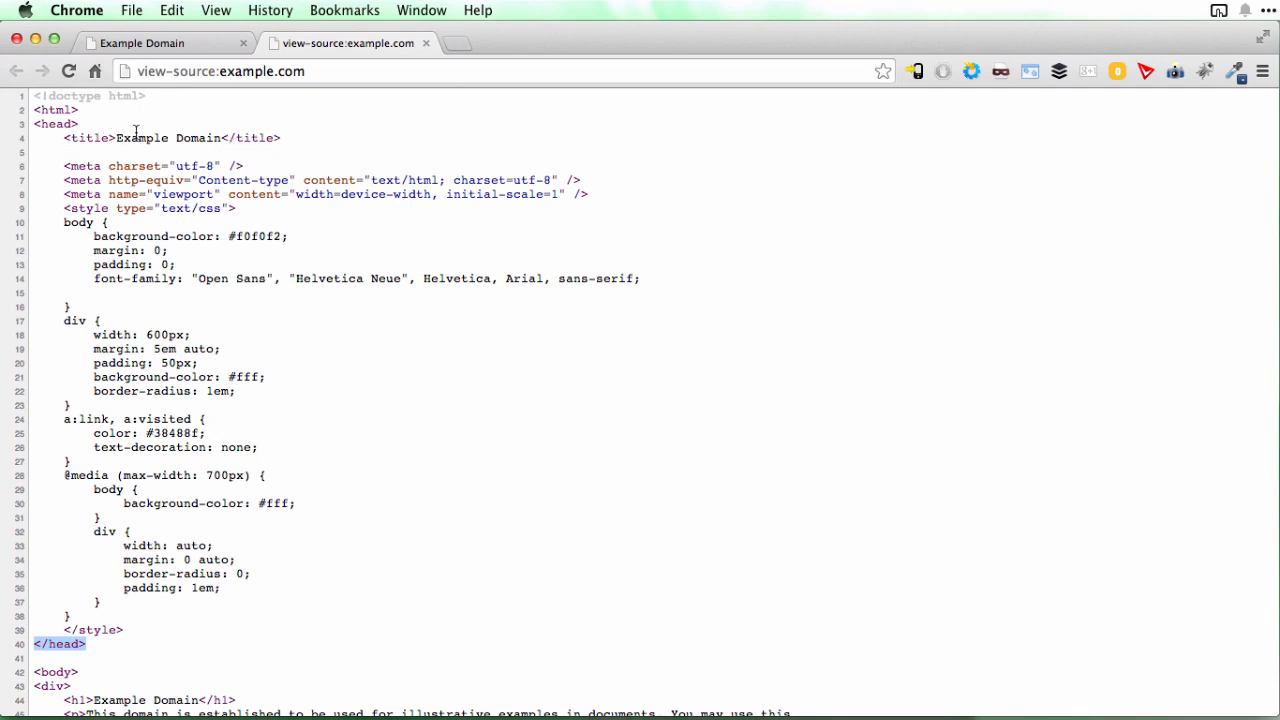
mouse_move(176, 138)
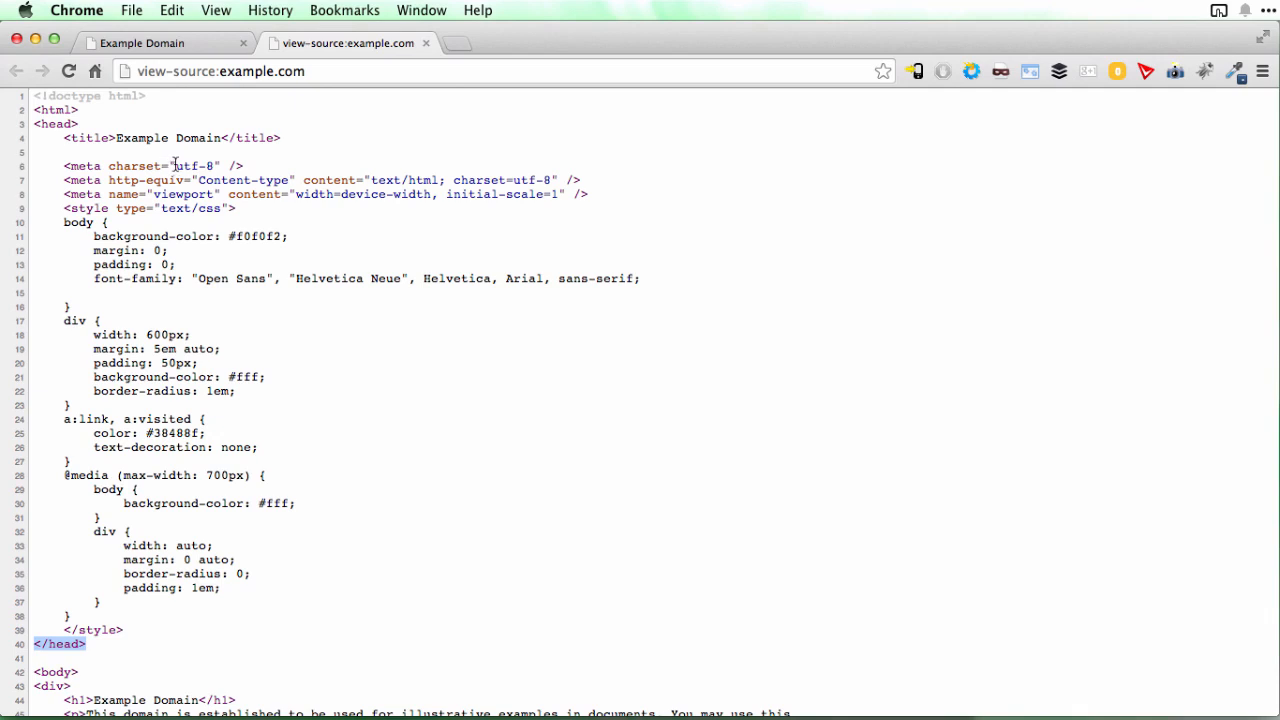
mouse_move(278, 164)
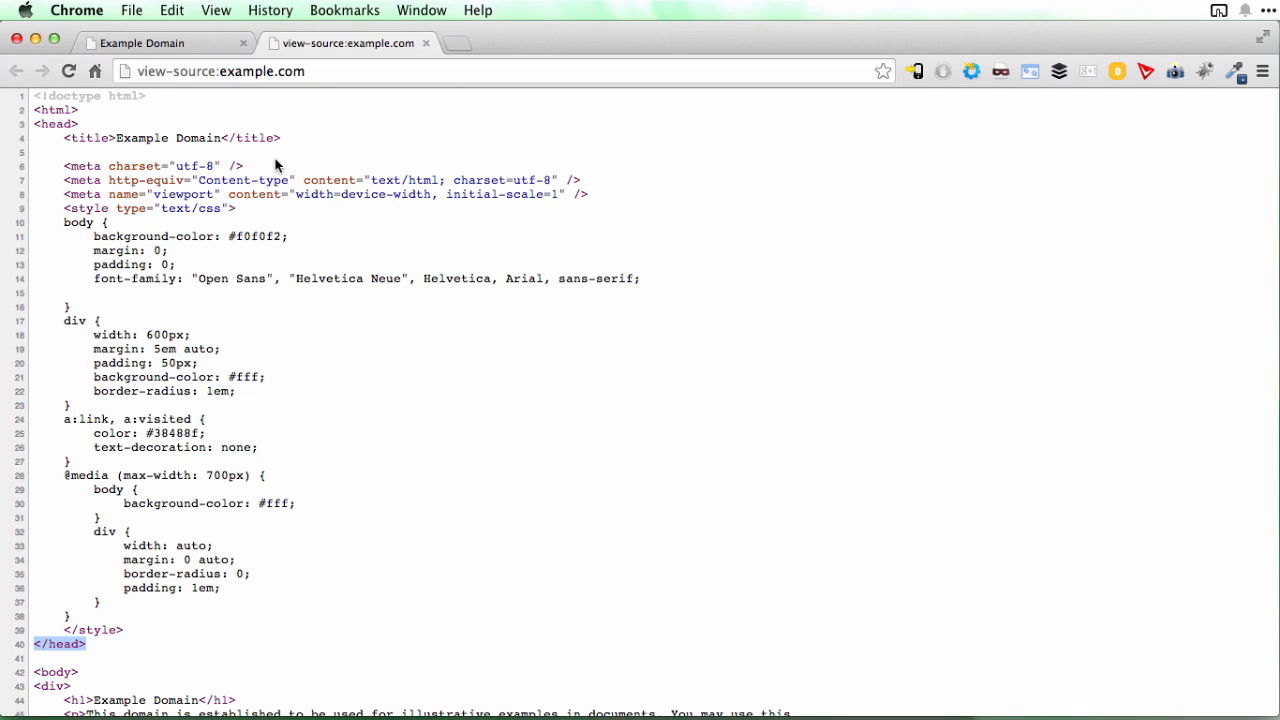
mouse_move(224, 164)
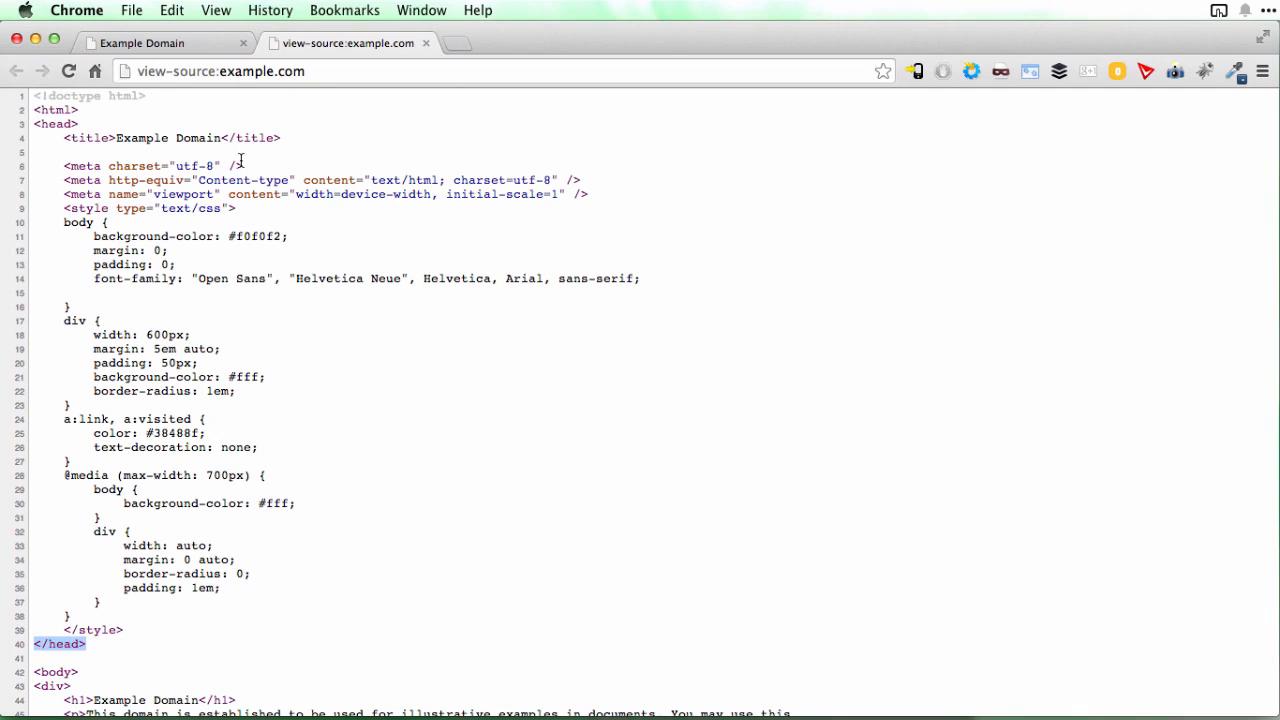
mouse_move(64, 186)
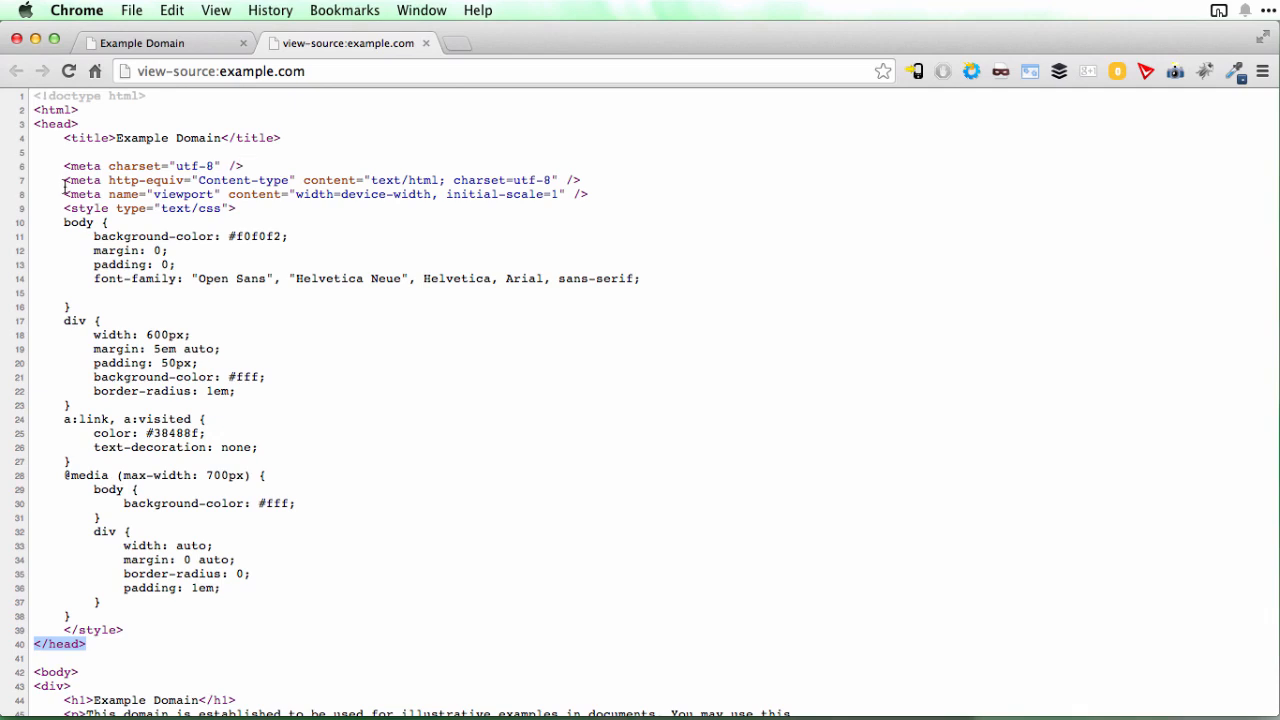
triple_click(300, 180)
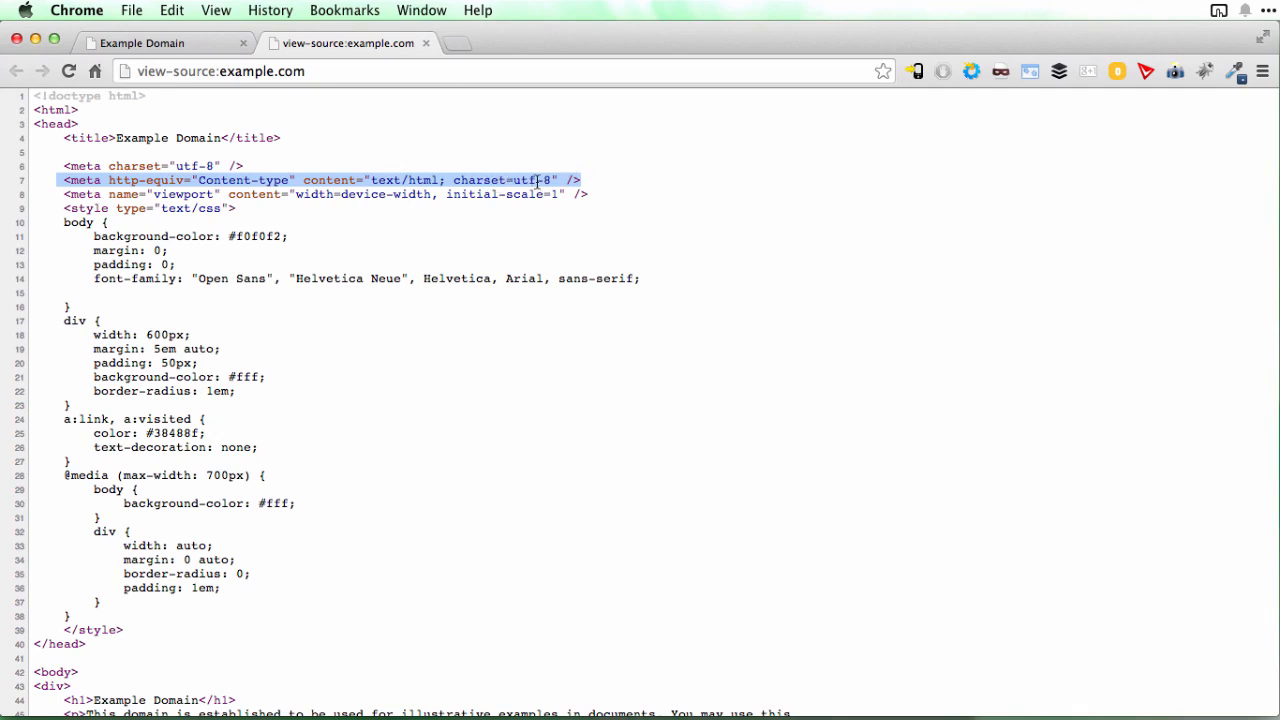
mouse_move(584, 188)
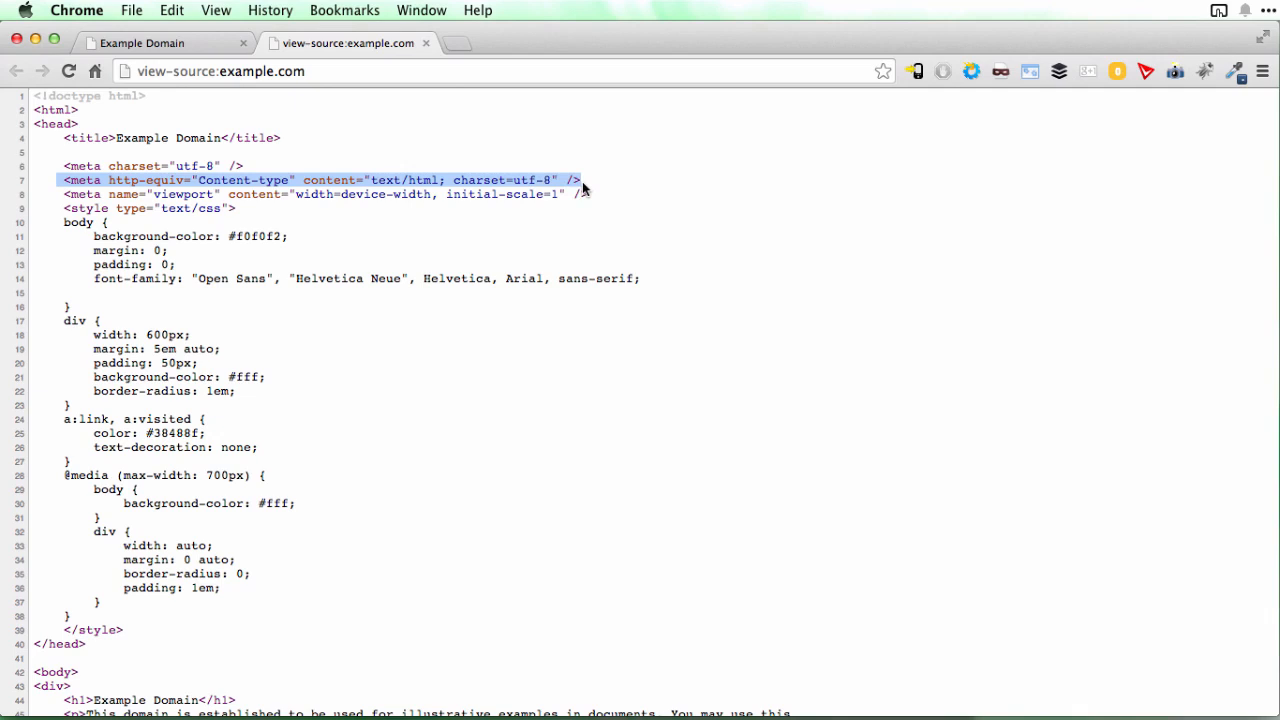
click(320, 194)
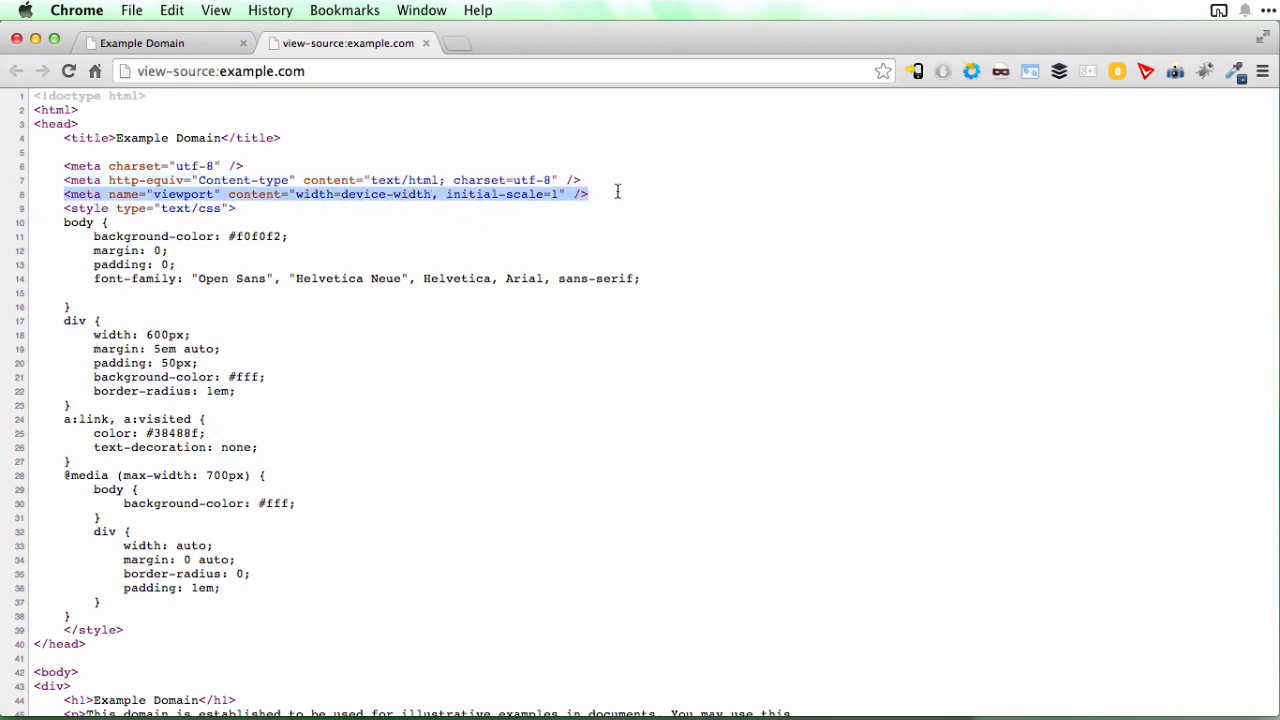
mouse_move(428, 264)
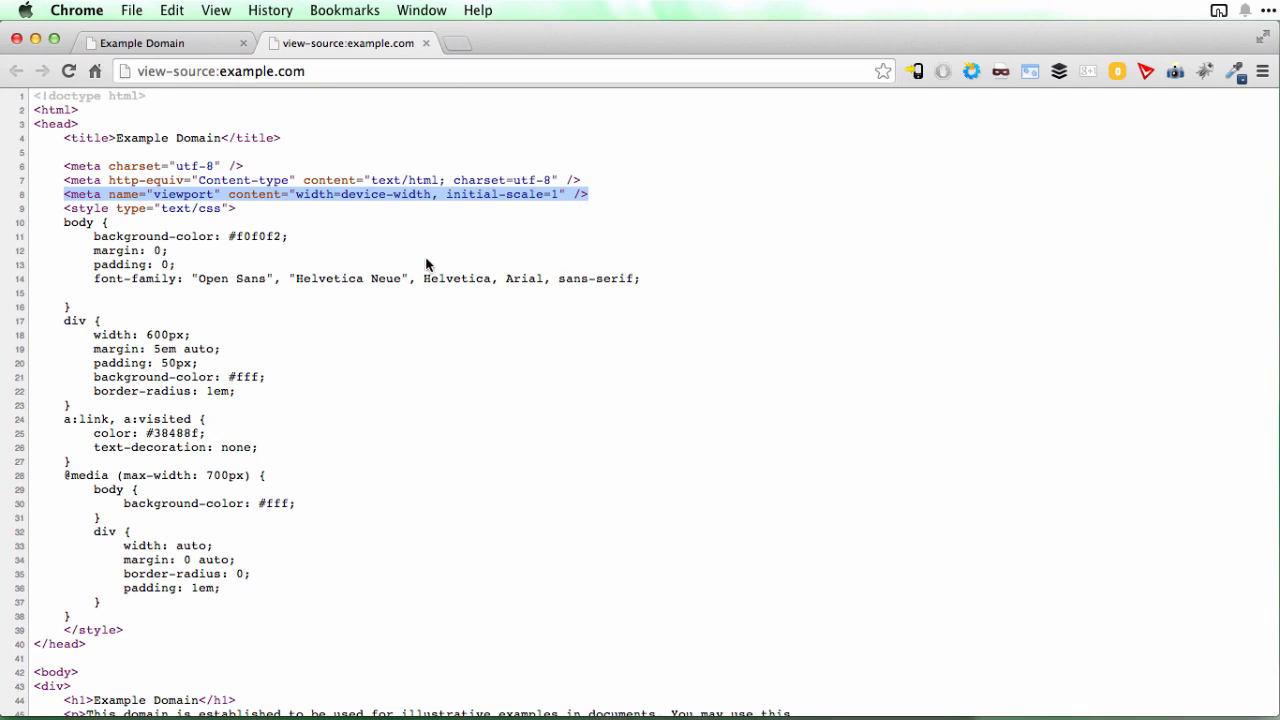
mouse_move(384, 188)
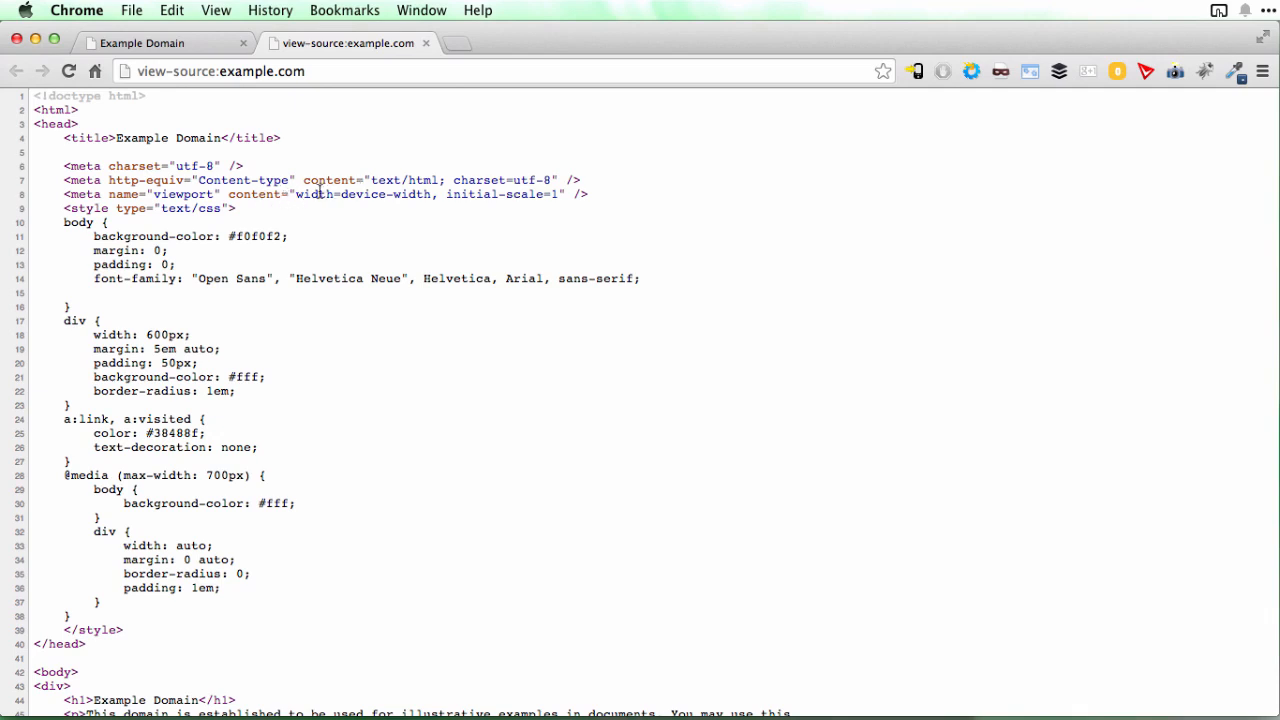
mouse_move(438, 194)
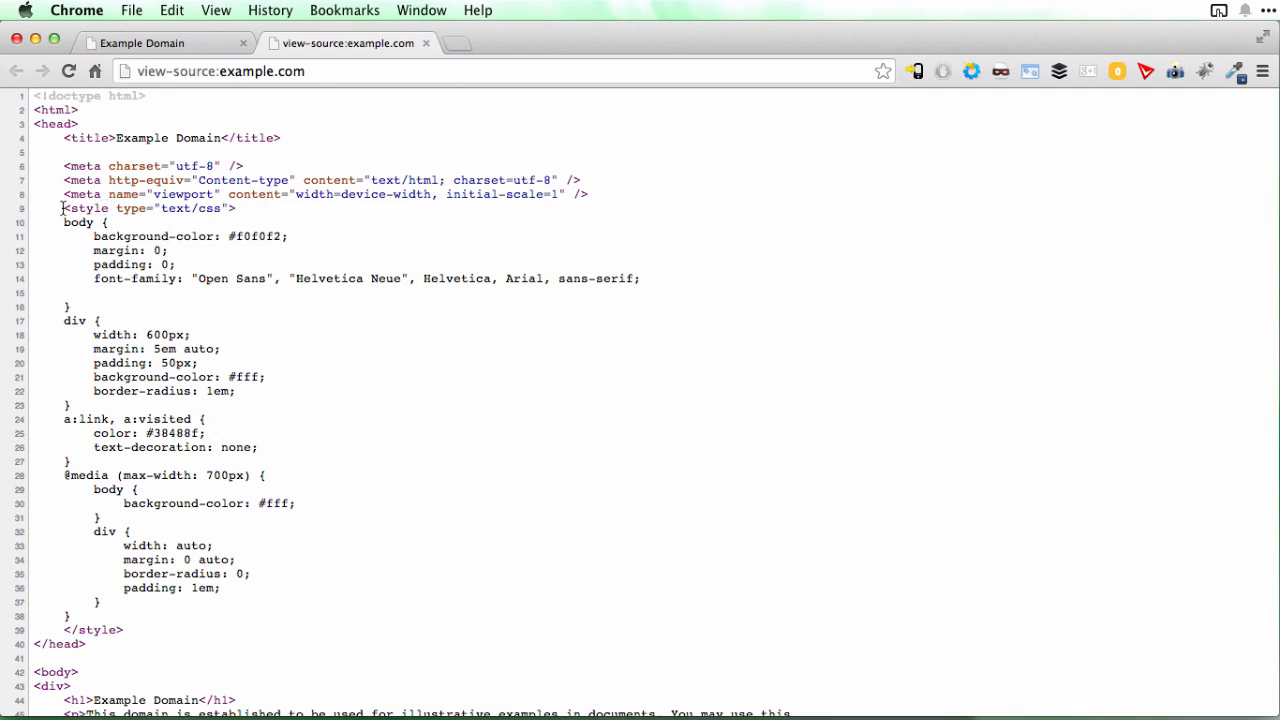
mouse_move(146, 352)
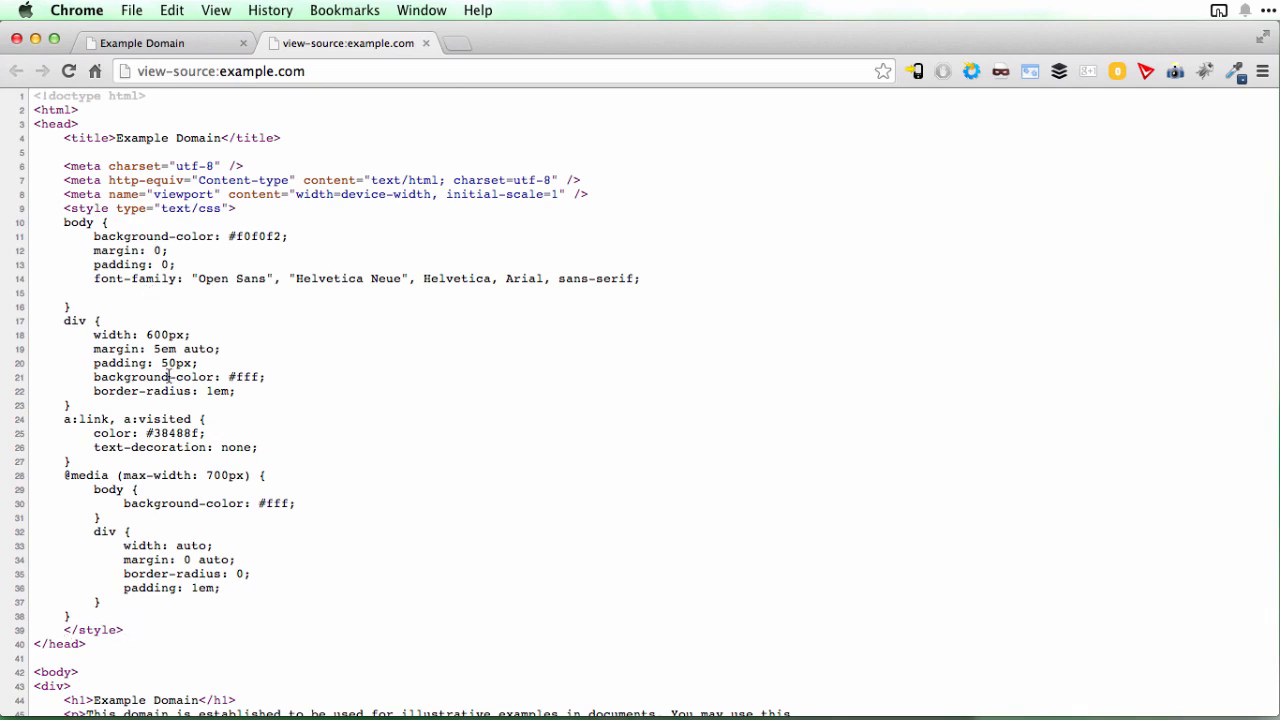
mouse_move(176, 572)
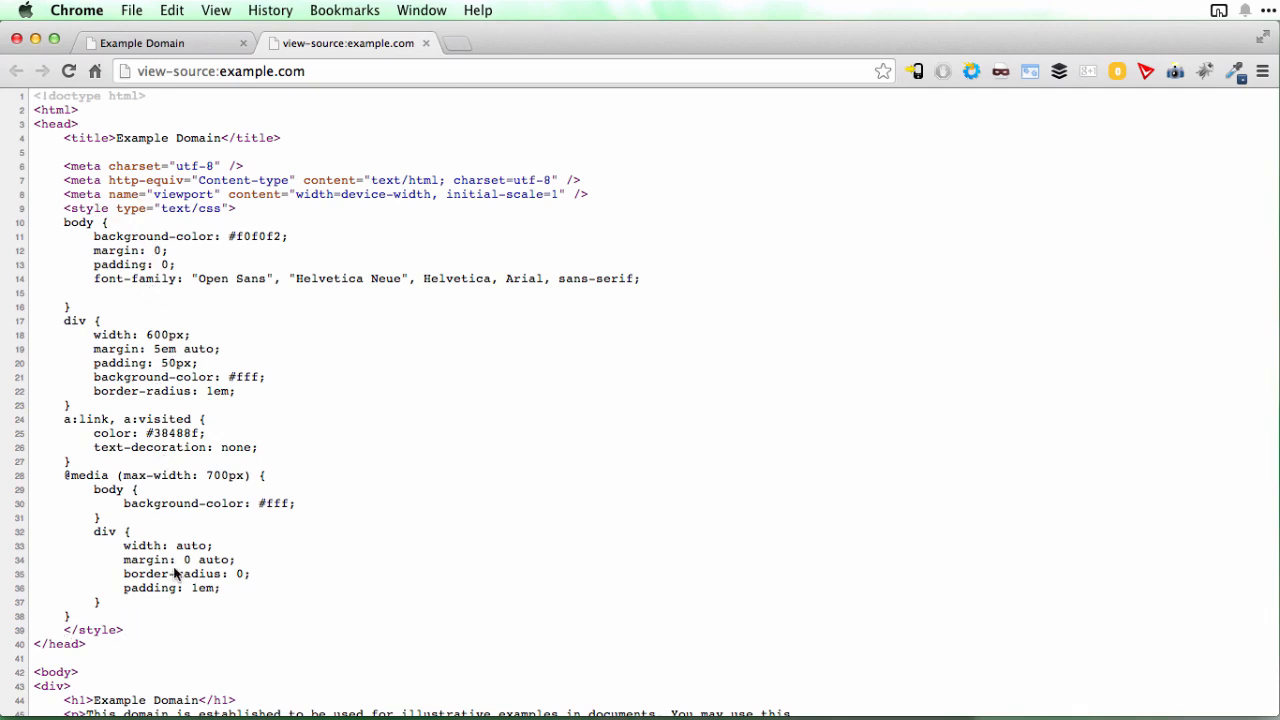
click(140, 44)
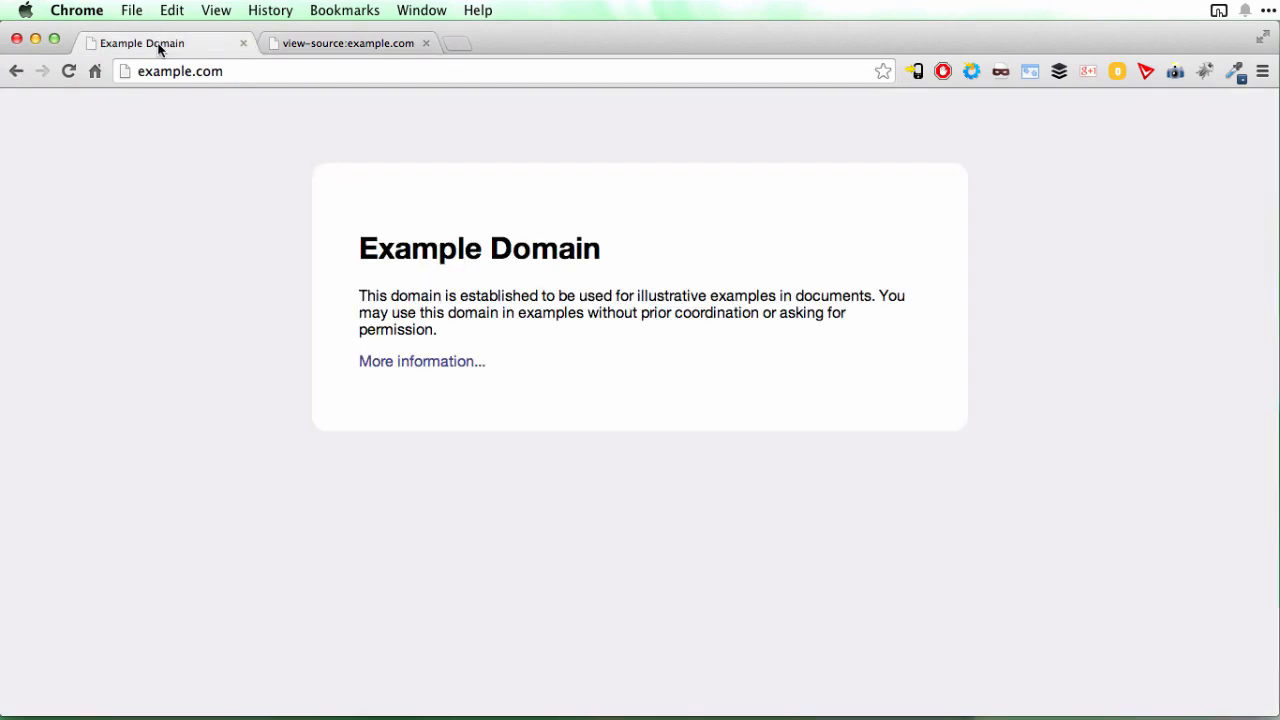
mouse_move(378, 142)
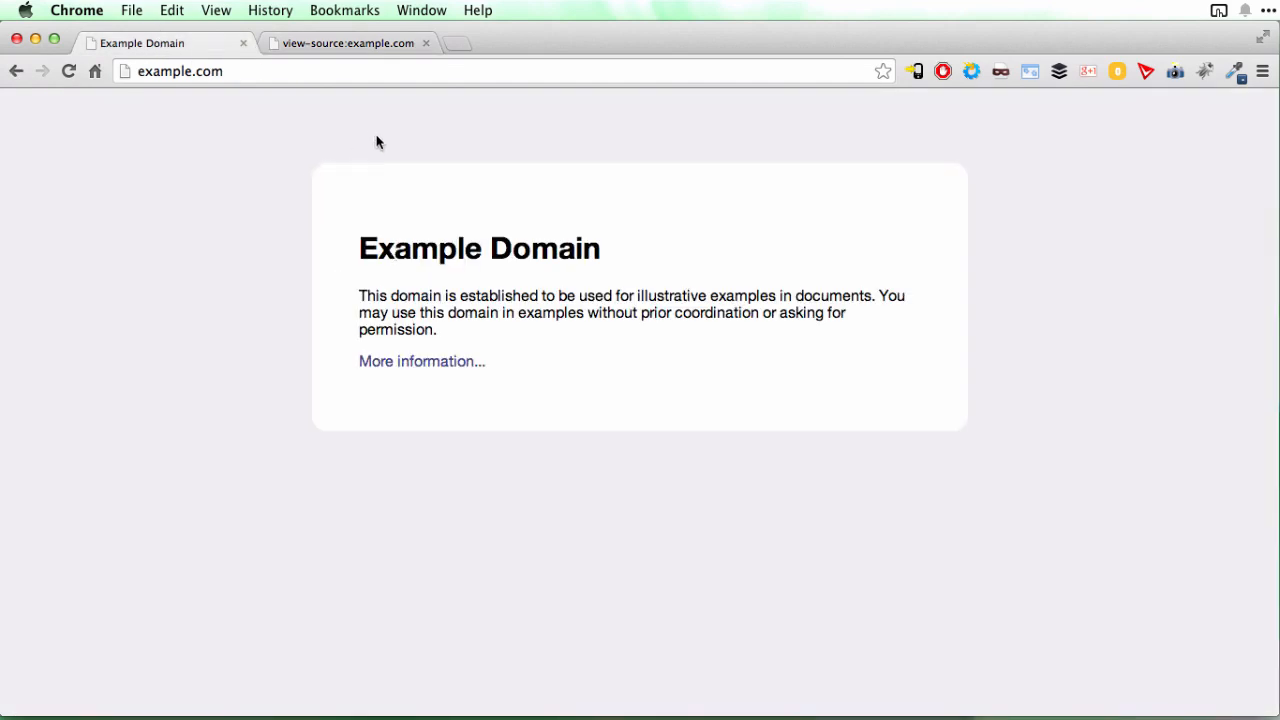
mouse_move(496, 256)
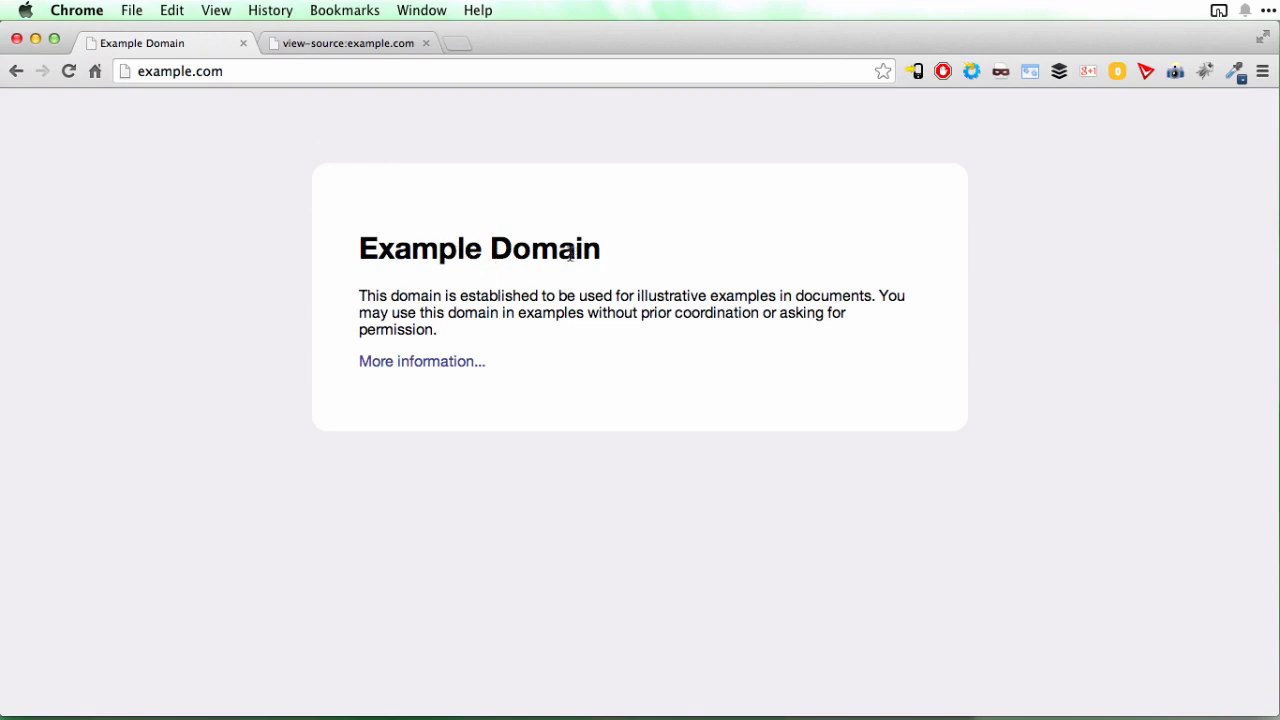
click(348, 44)
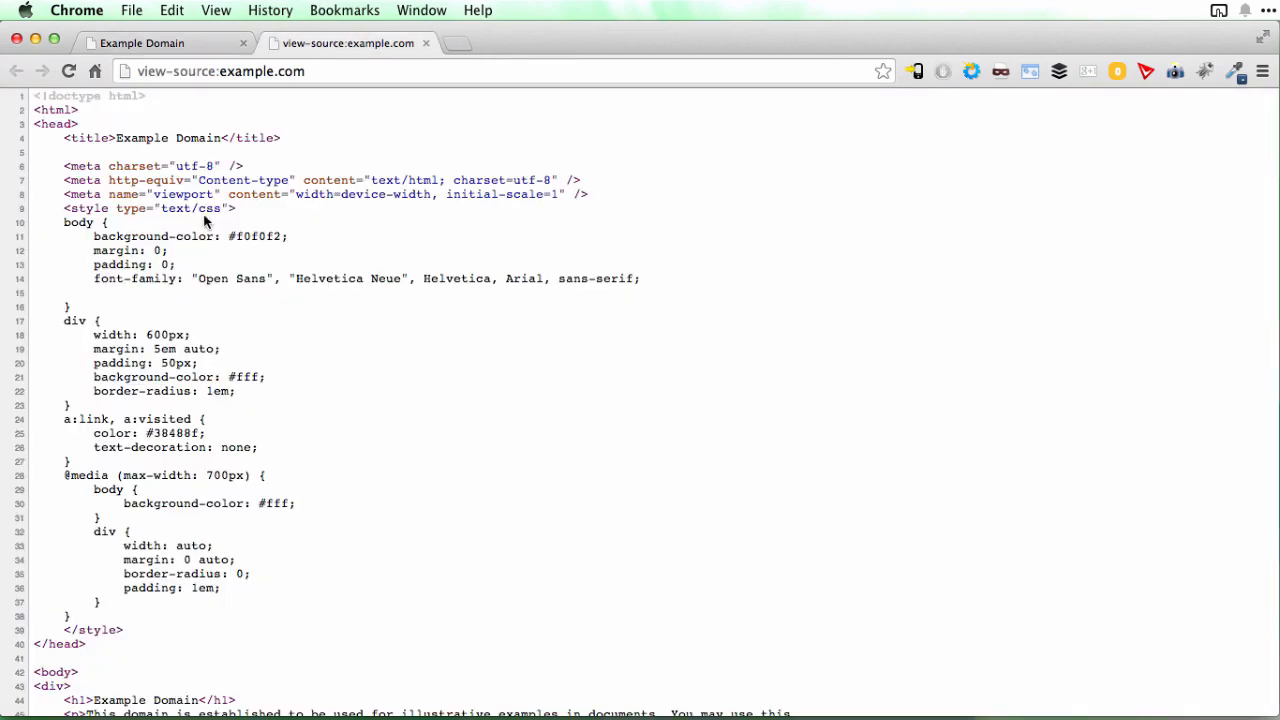
Reach the body markup and compare its h1 heading against the rendered Example Domain page.
scroll(down, 3)
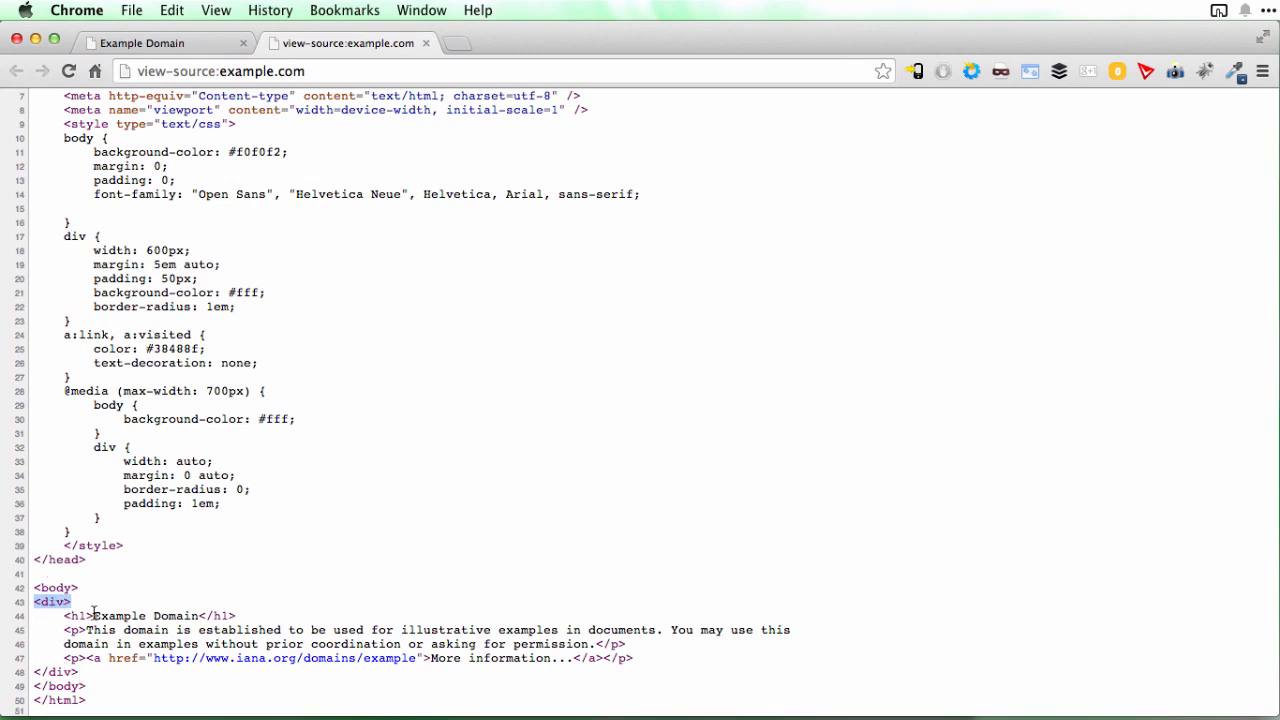
mouse_move(238, 616)
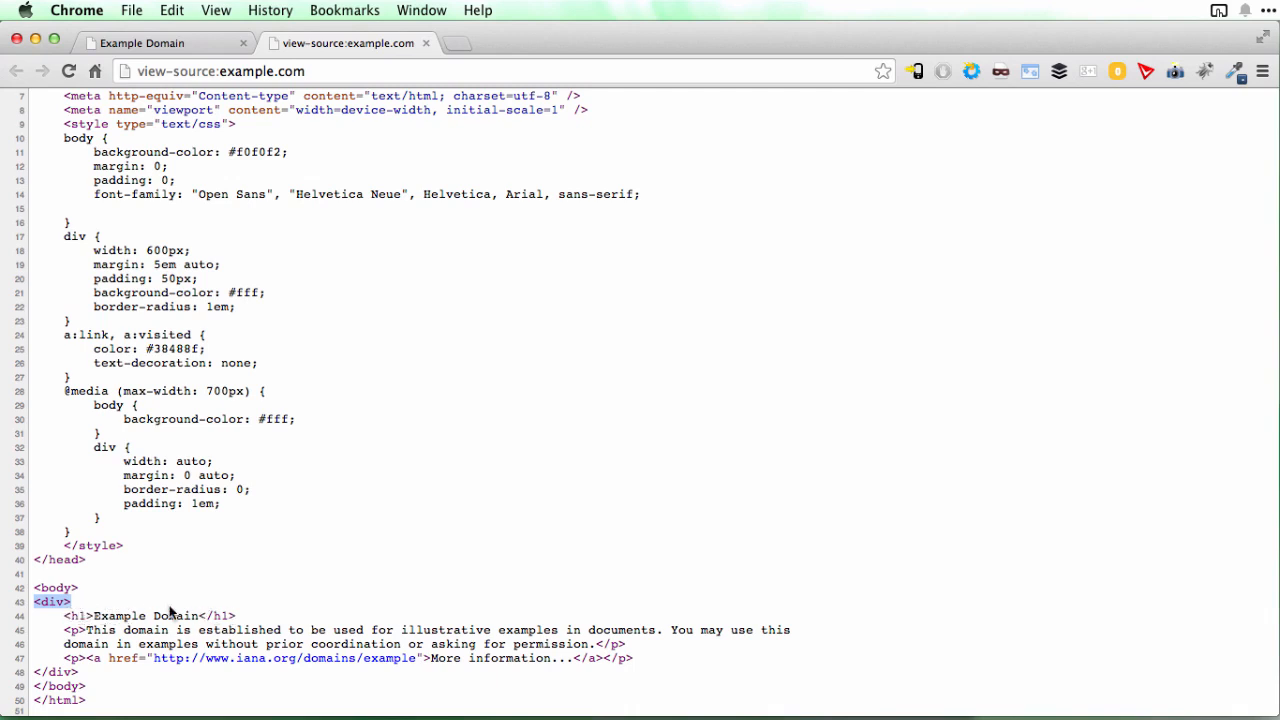
click(140, 44)
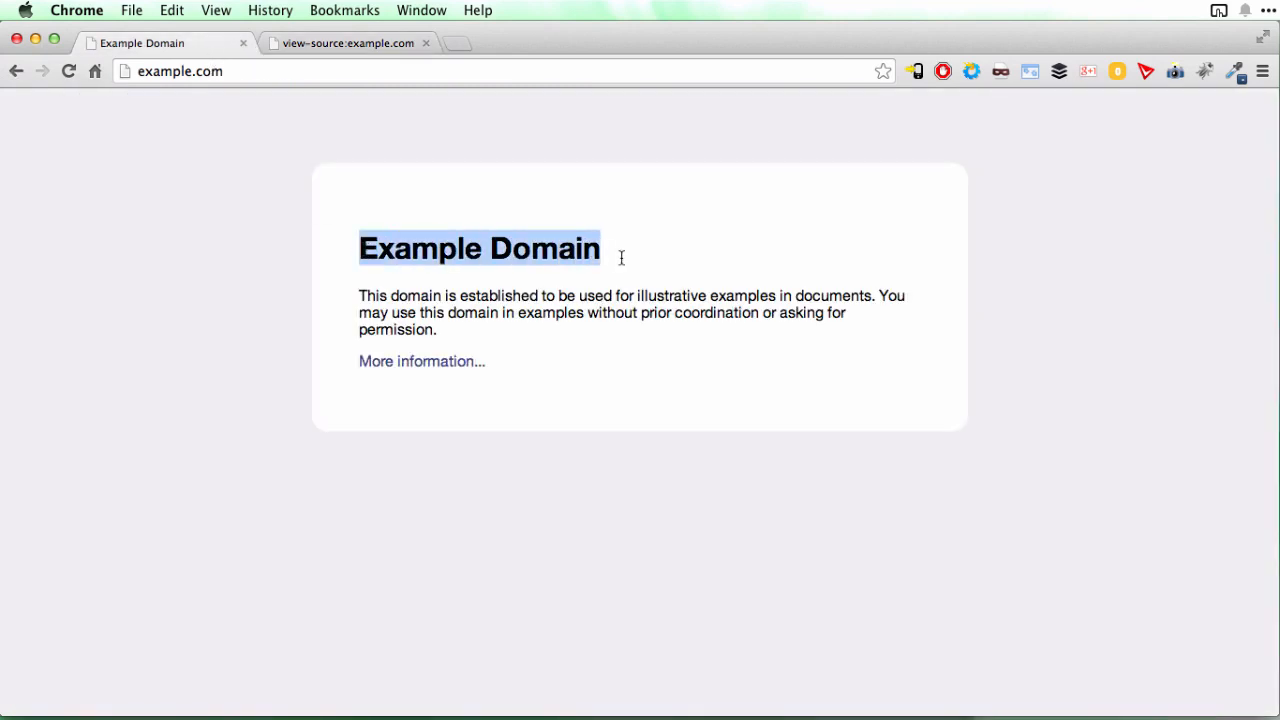
click(348, 44)
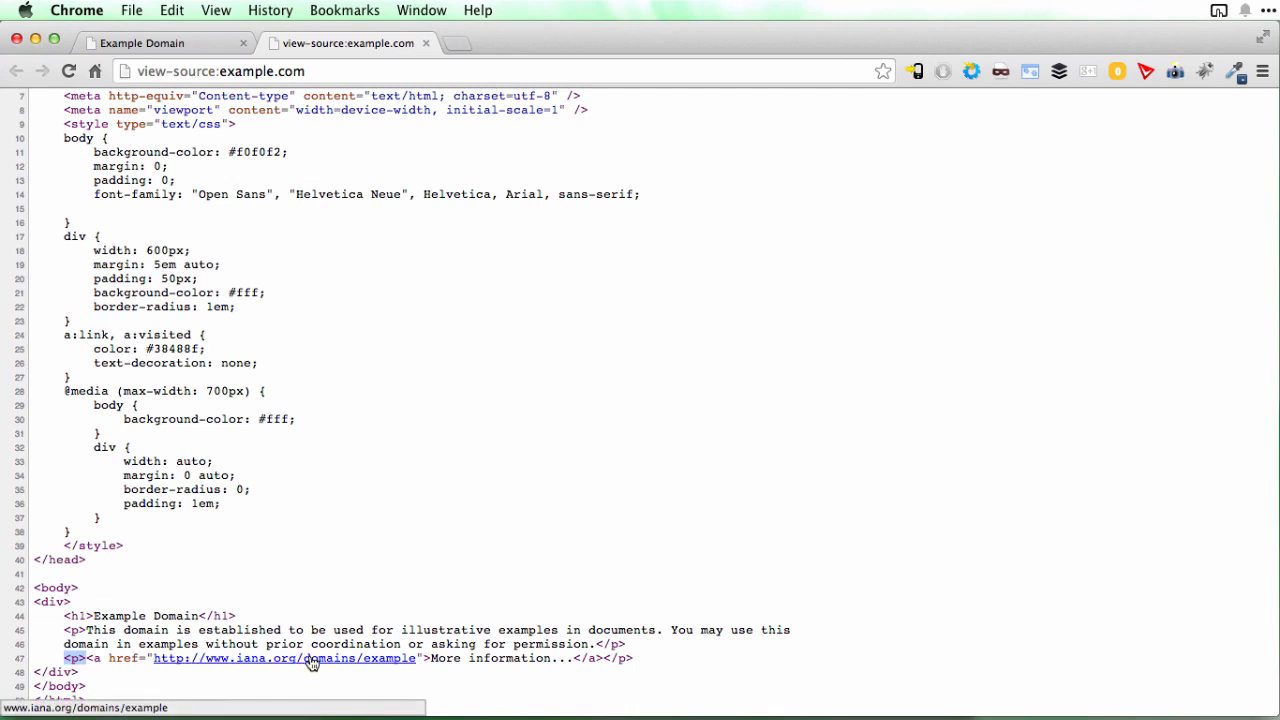
mouse_move(432, 658)
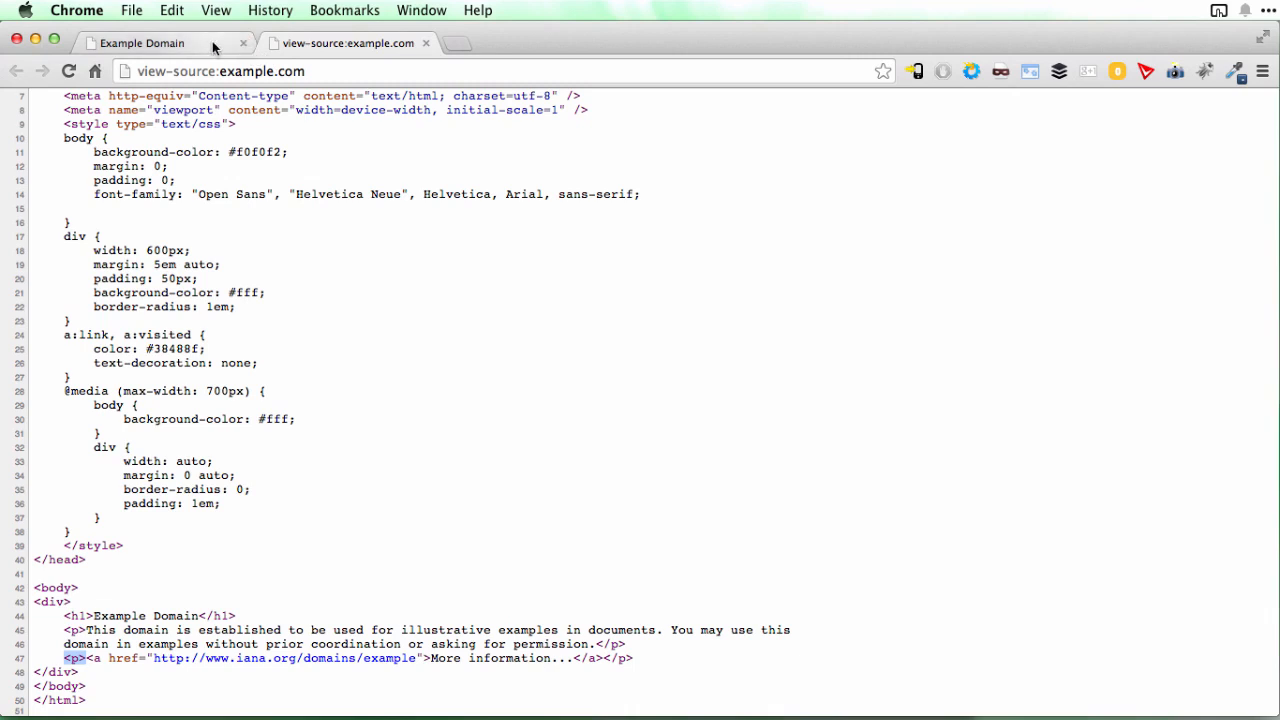
click(140, 44)
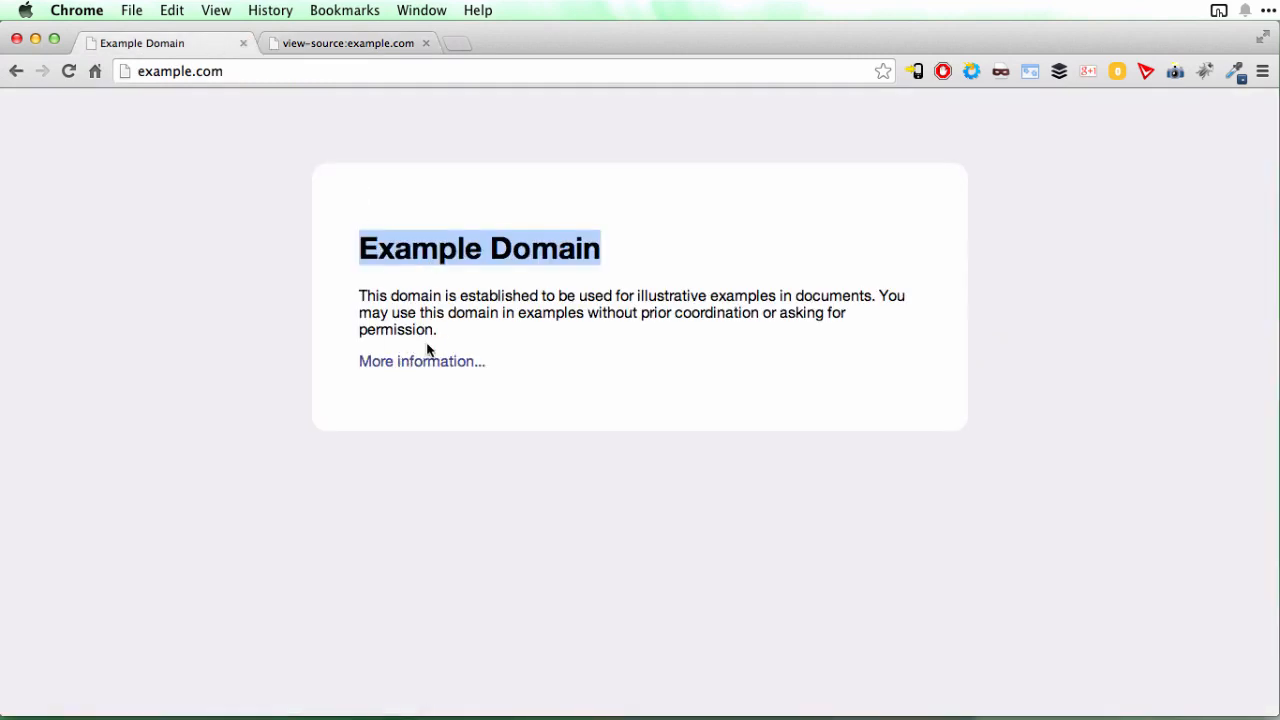
mouse_move(420, 360)
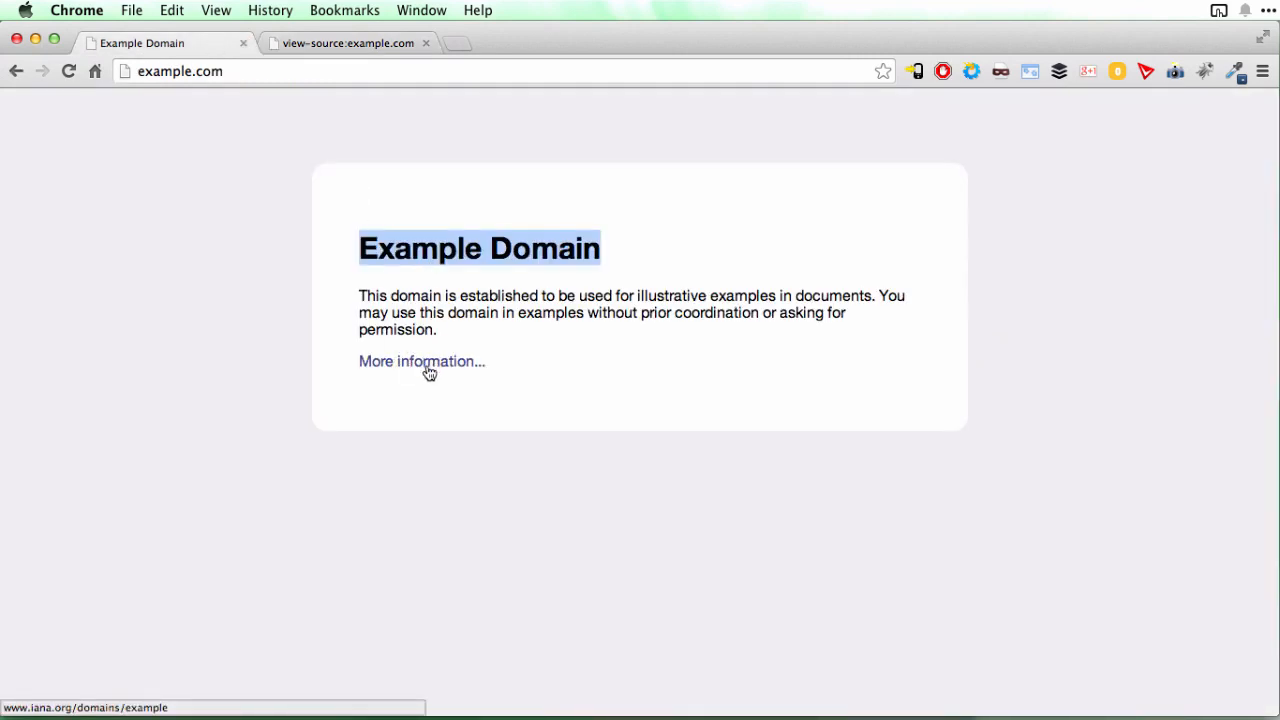
mouse_move(382, 268)
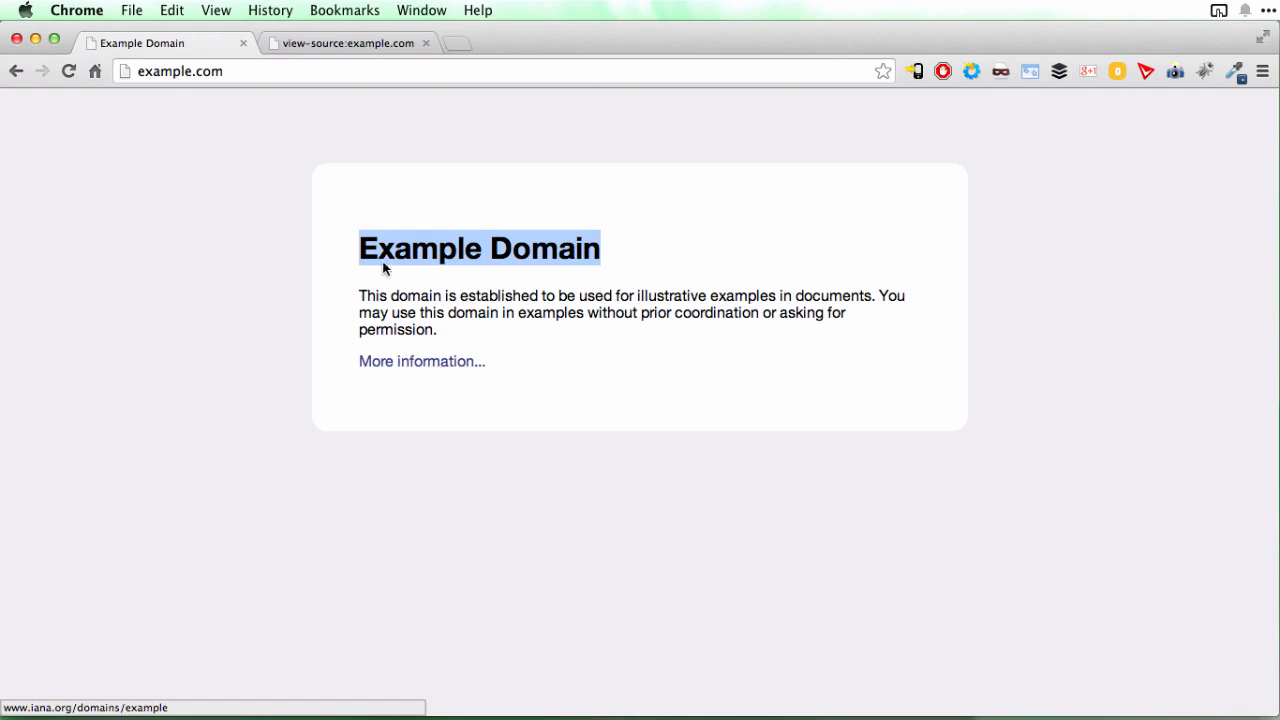
click(344, 44)
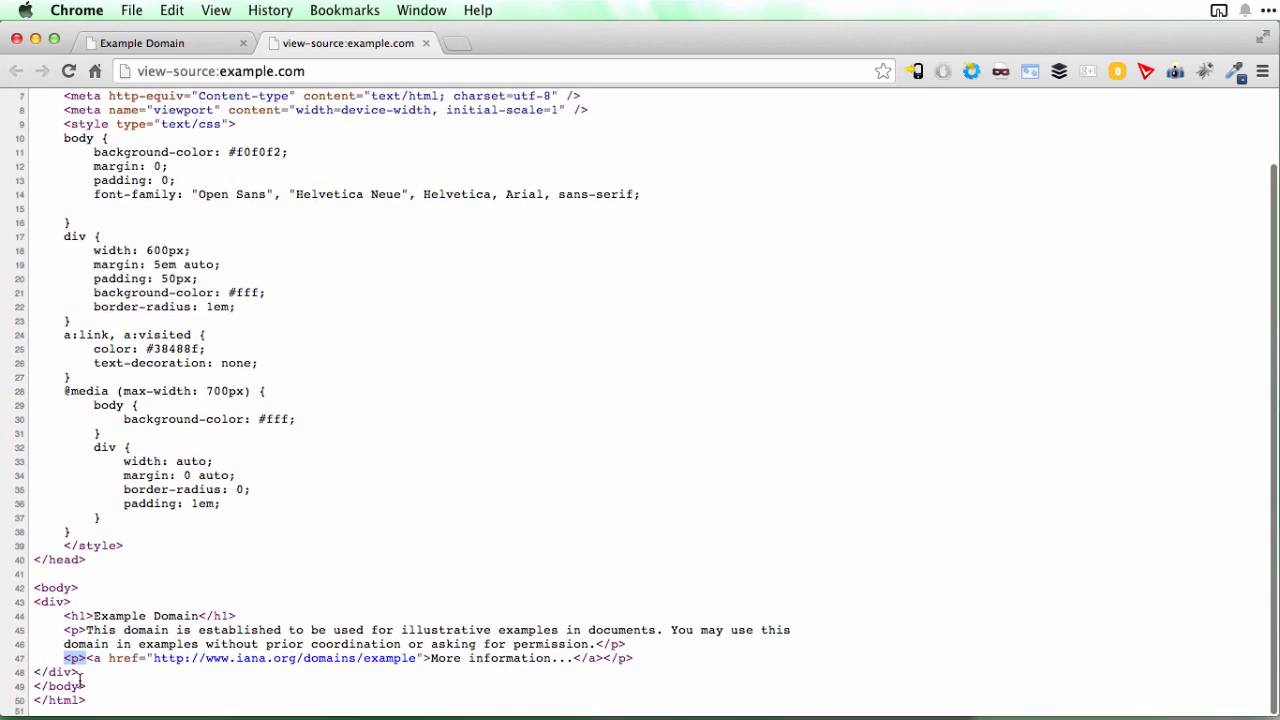
Recap the source from doctype through the style rules to the closing html tag, ending at the top.
scroll(up, 3)
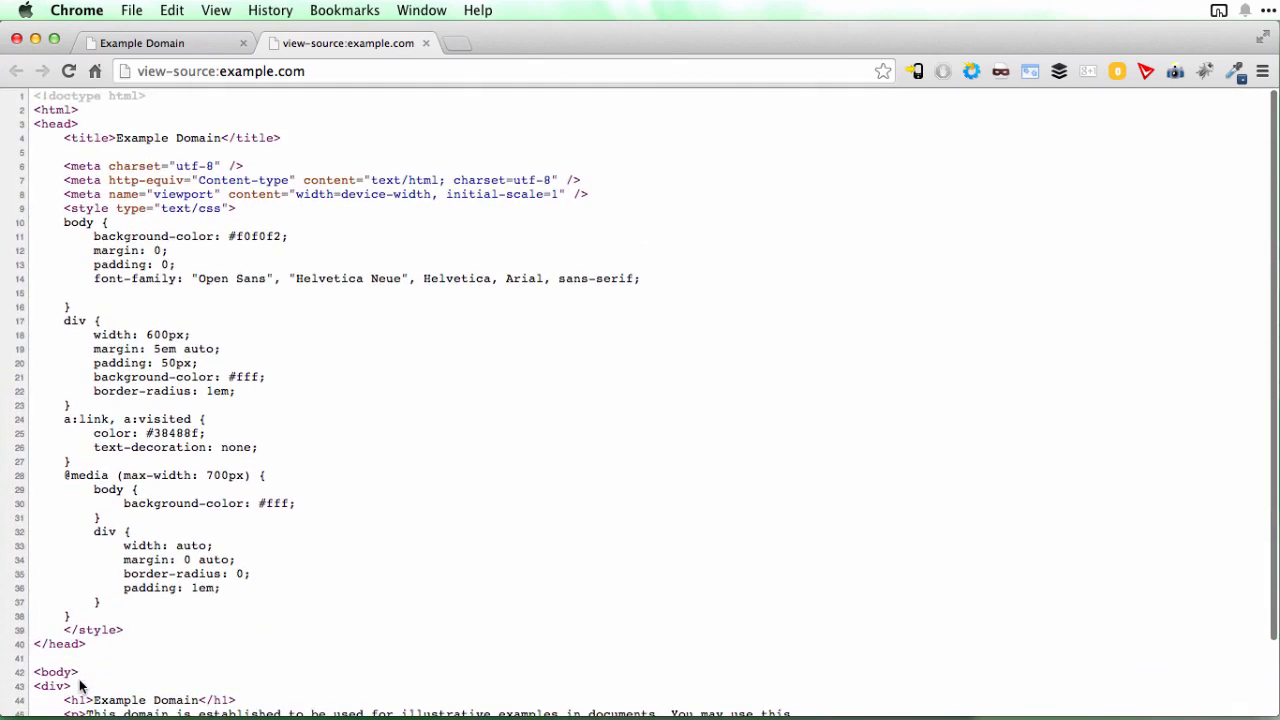
mouse_move(50, 92)
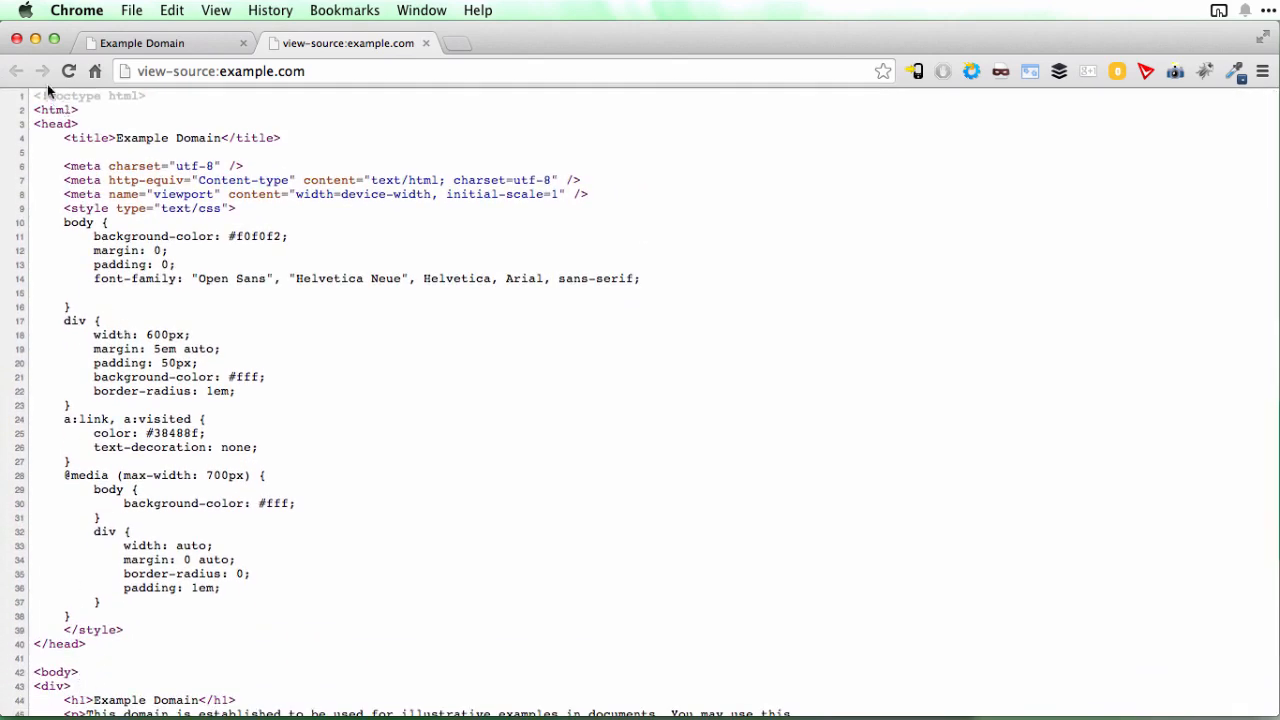
mouse_move(116, 92)
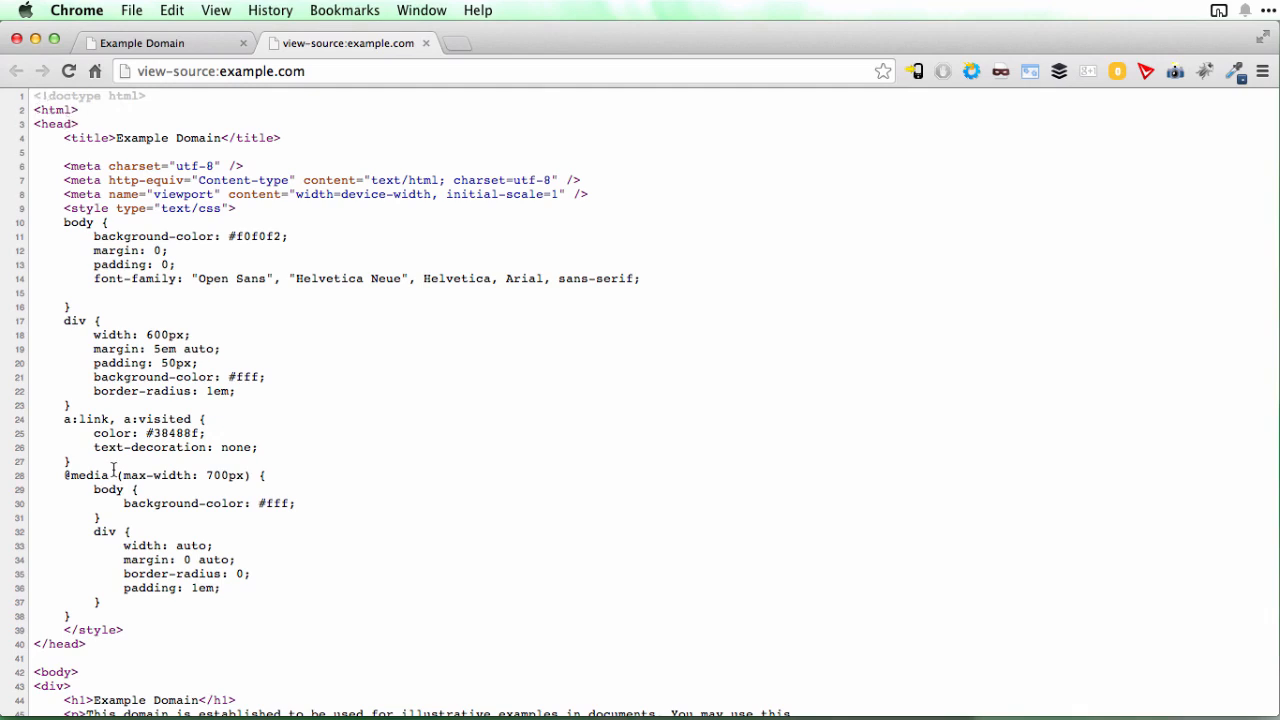
mouse_move(90, 140)
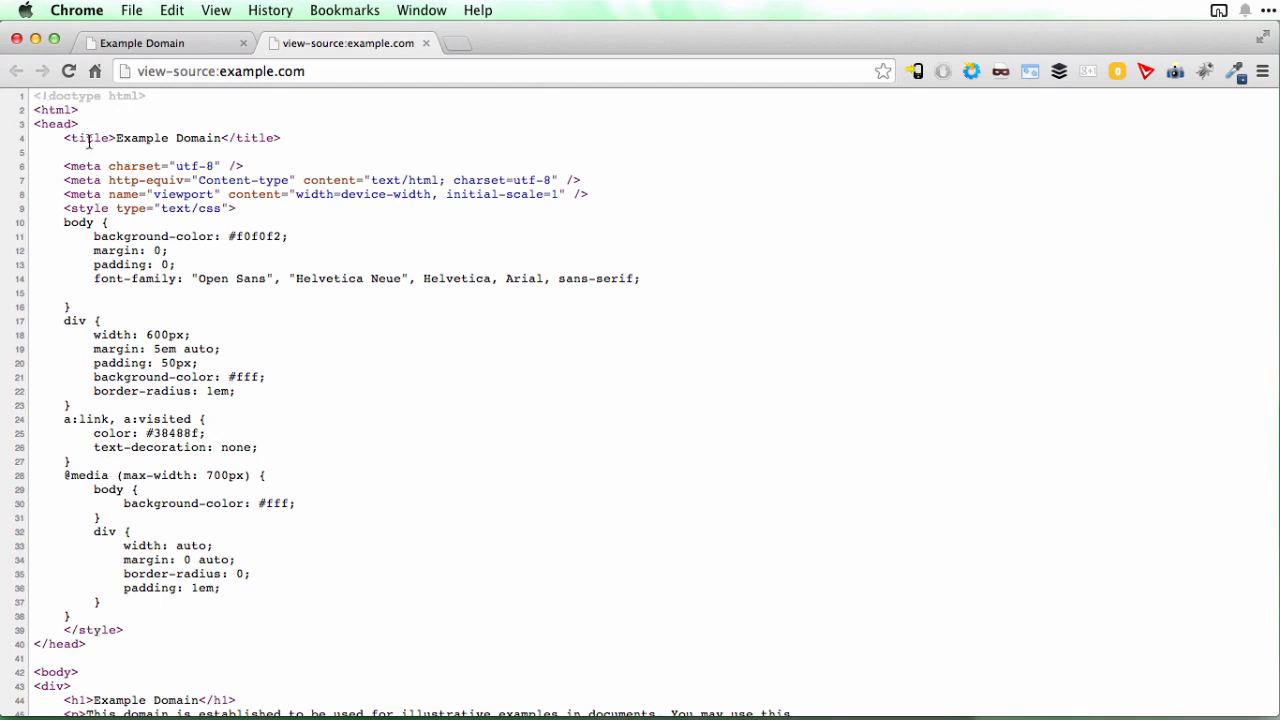
mouse_move(210, 418)
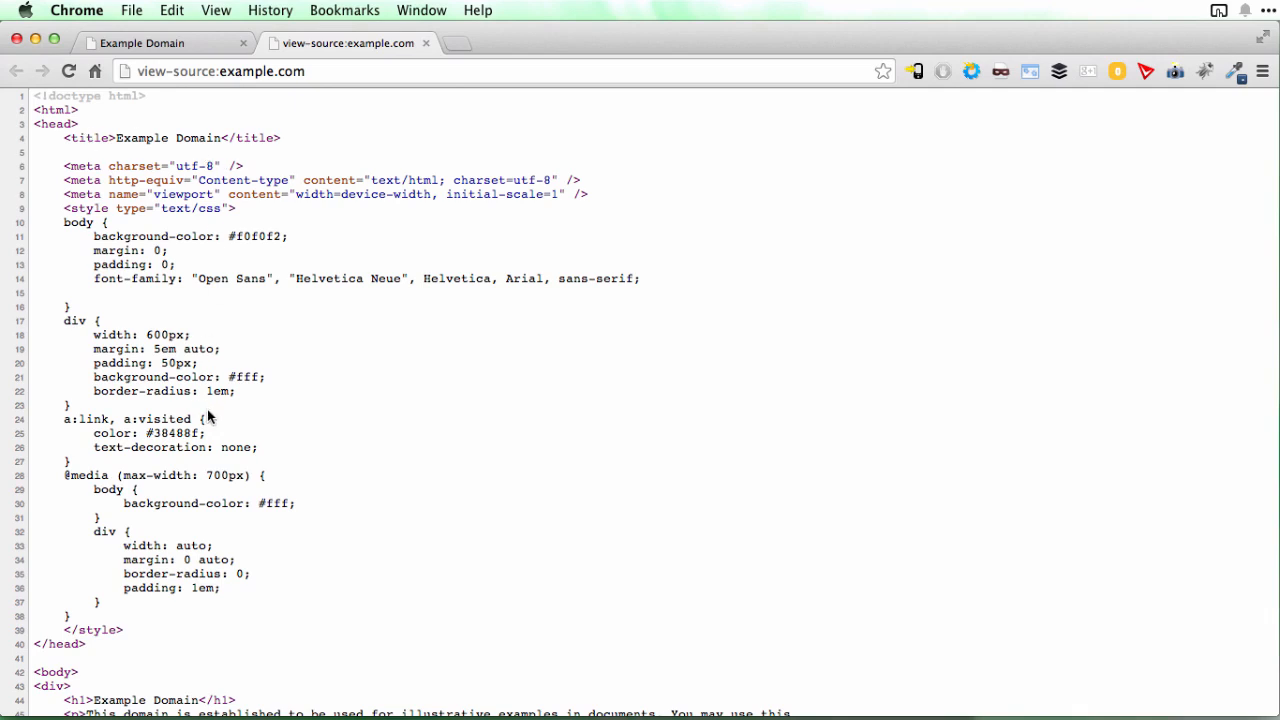
scroll(down, 3)
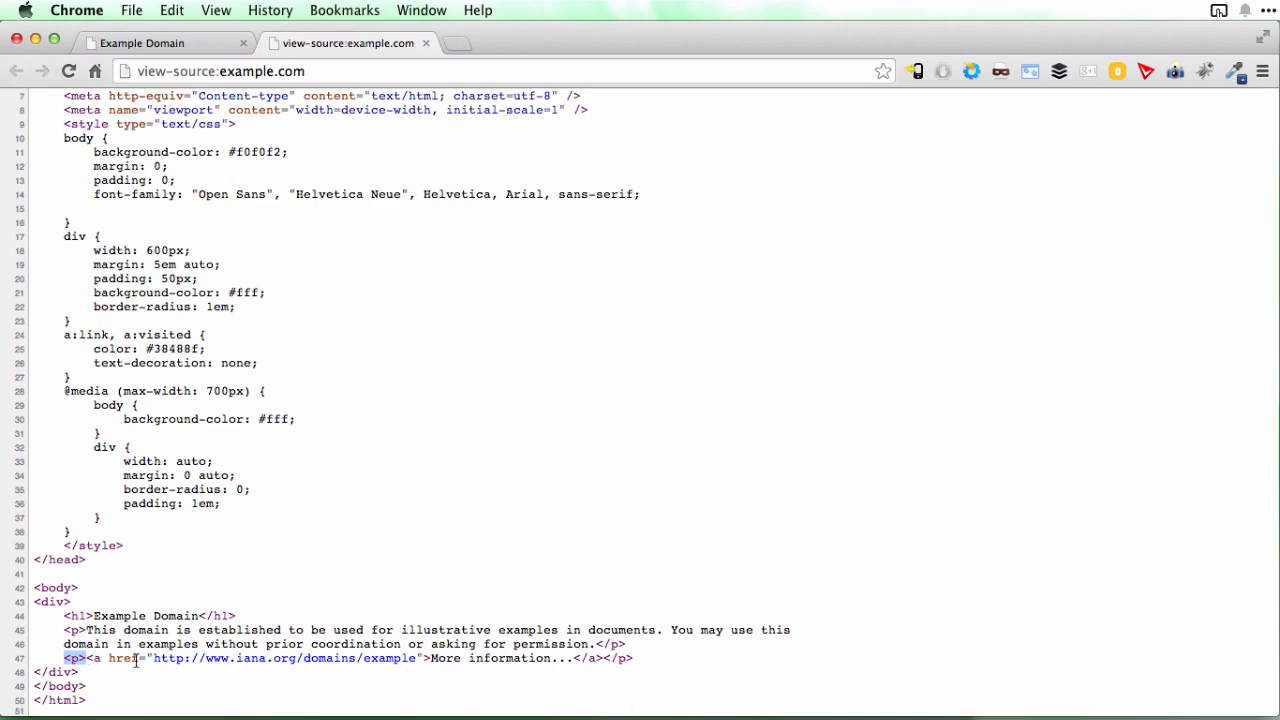
scroll(up, 3)
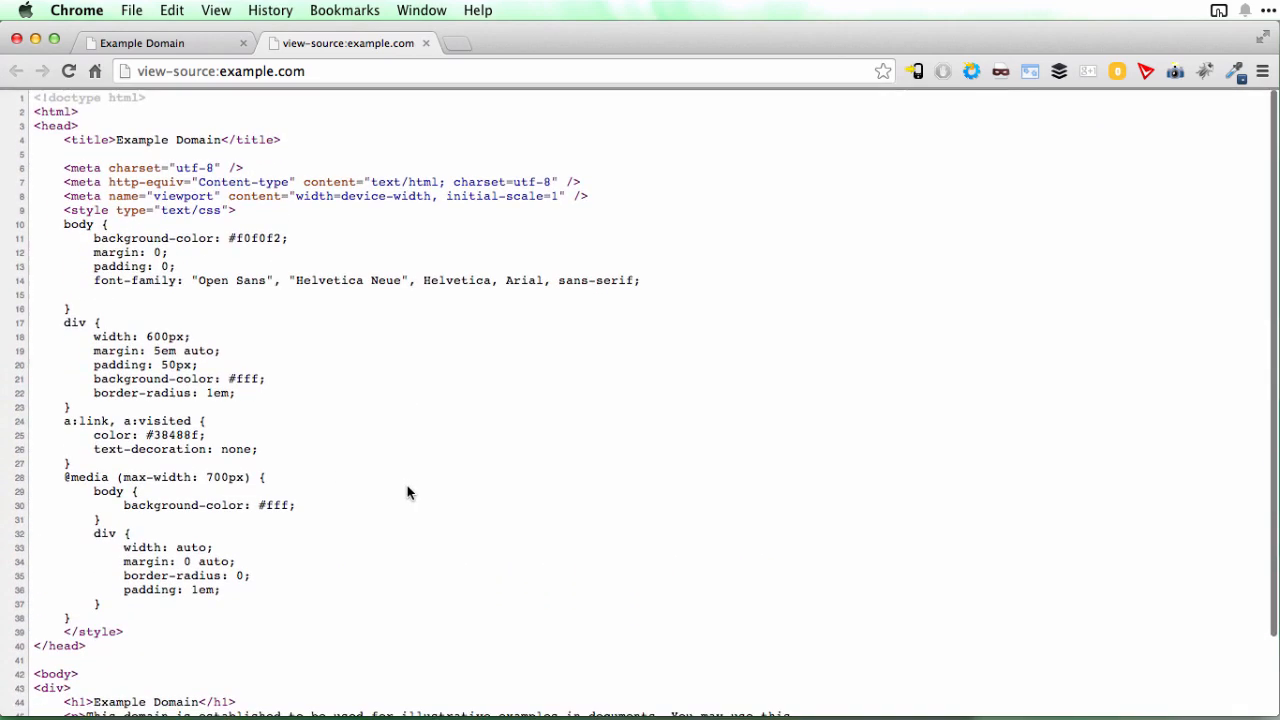